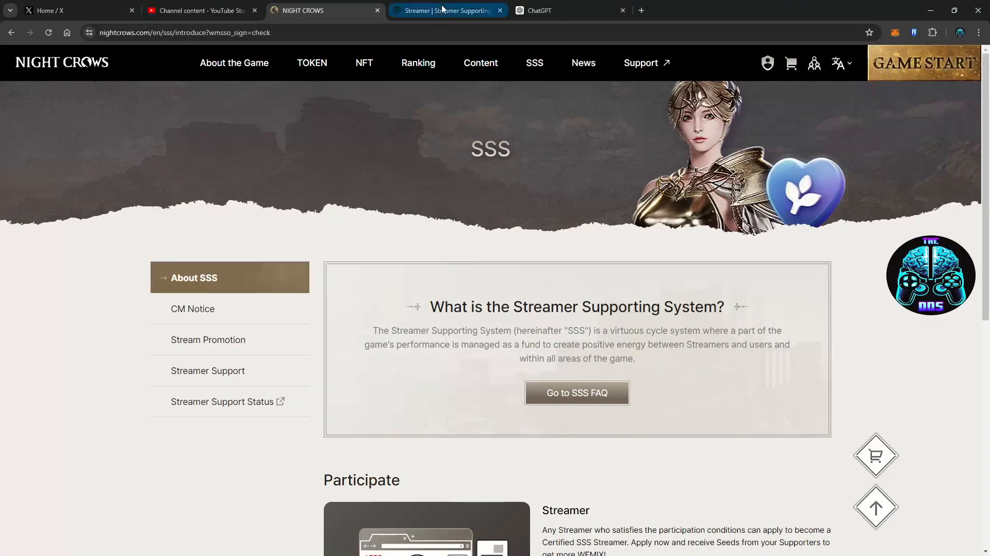
- Show the Streamer Support Status seed history for Season 1 Round 3 at zero seeds
left_click(445, 10)
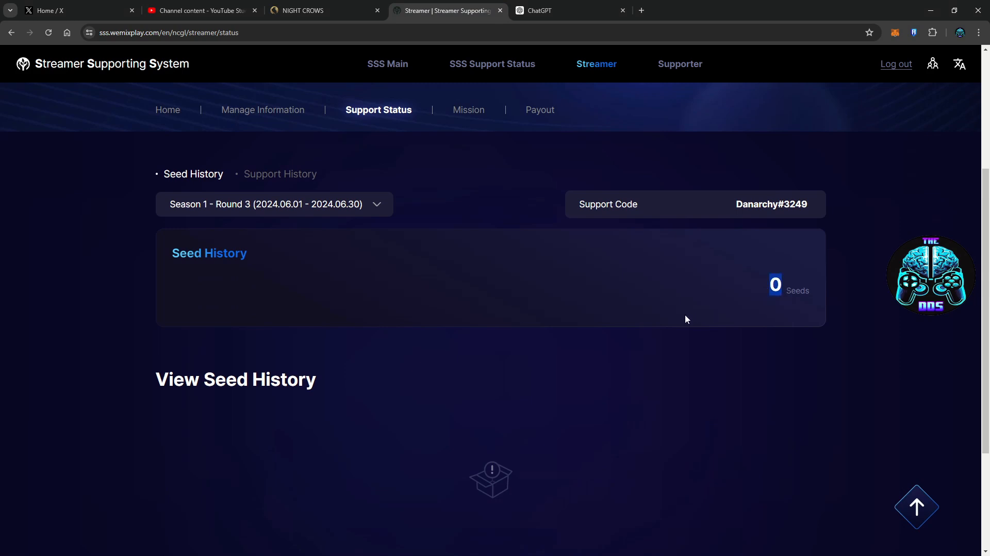
mouse_move(489, 342)
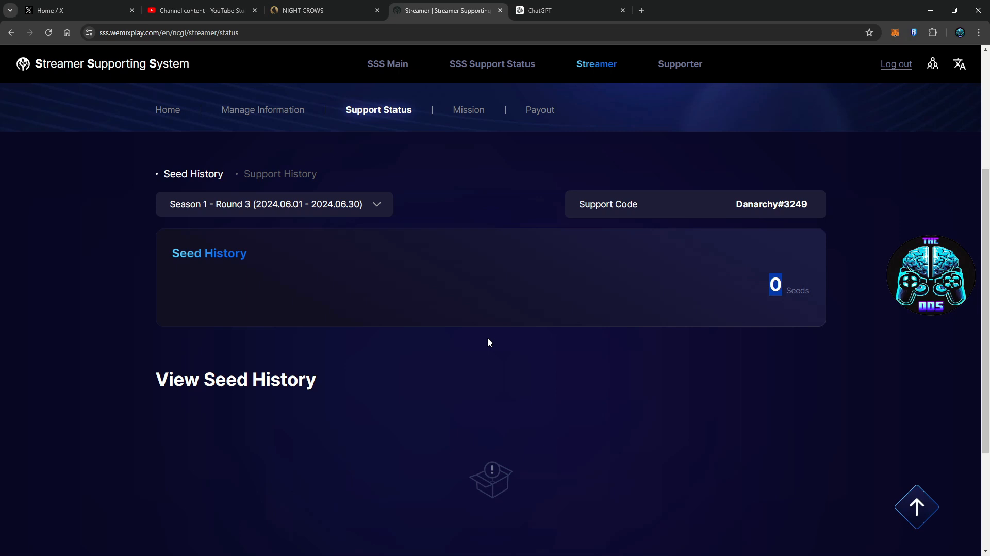
mouse_move(484, 348)
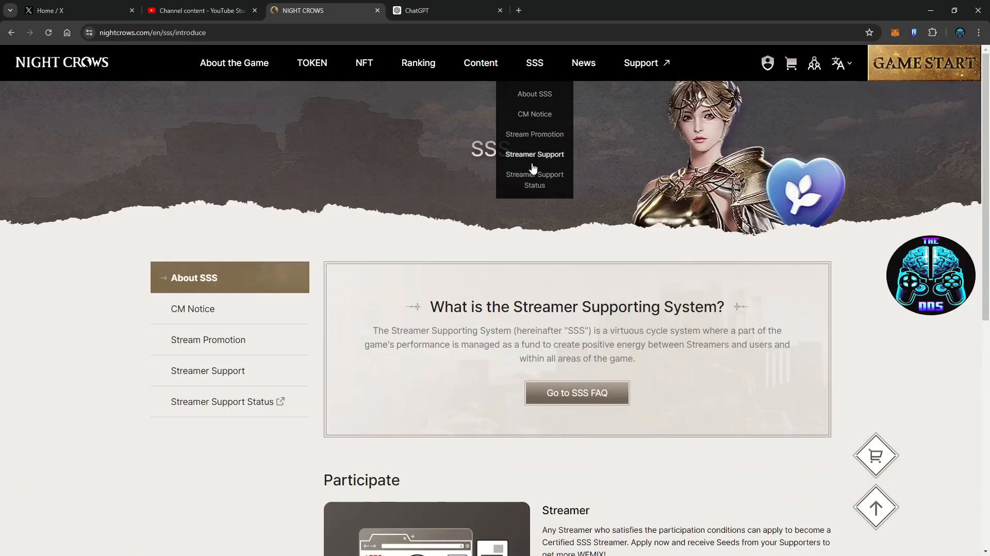
- Enter the SSS site via 'Participate as a Supporter', reaching the Support Status page
scroll("down", 3)
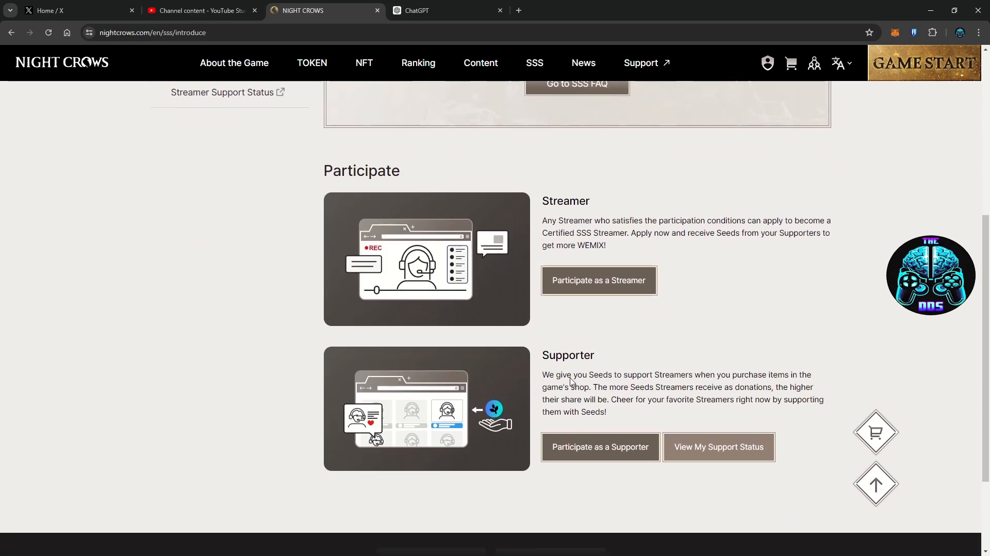
mouse_move(581, 448)
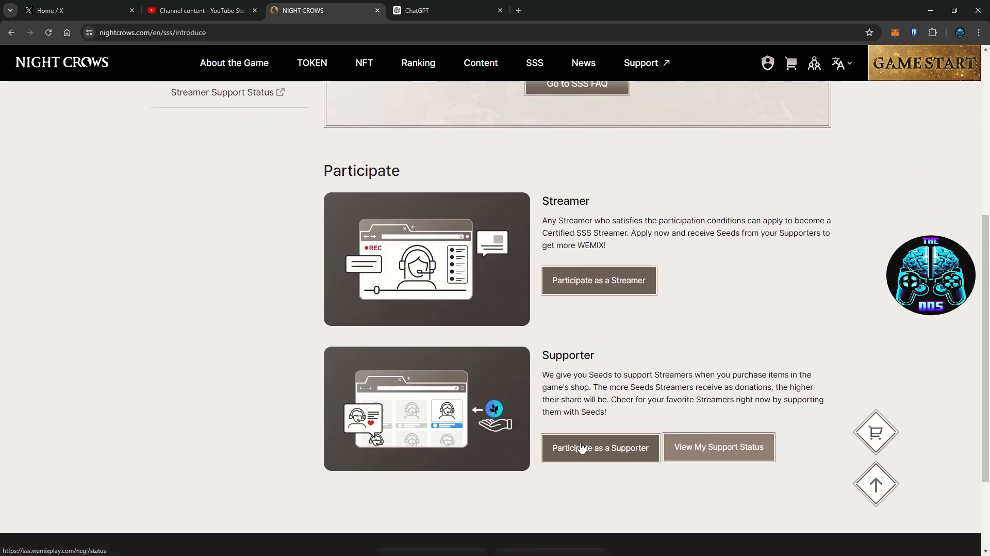
left_click(719, 447)
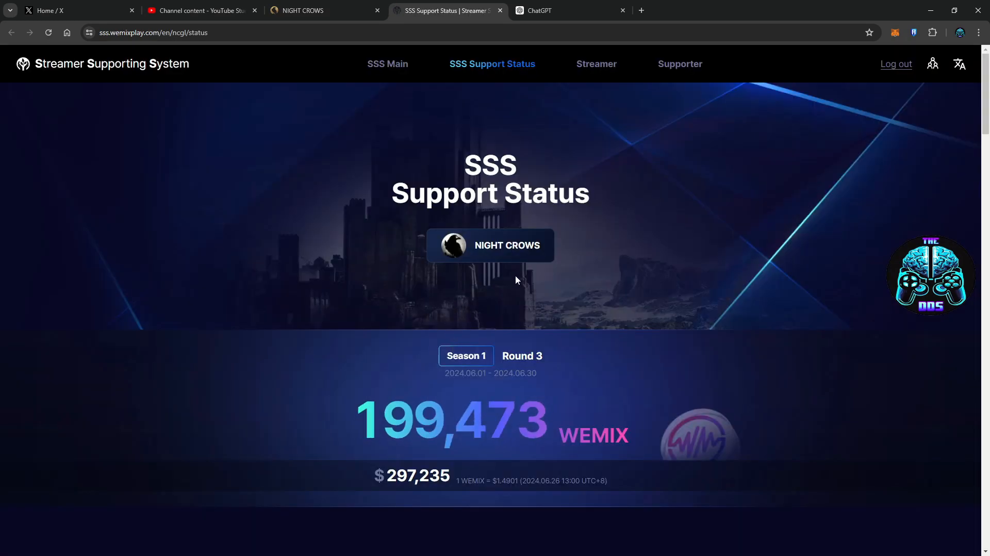
mouse_move(593, 69)
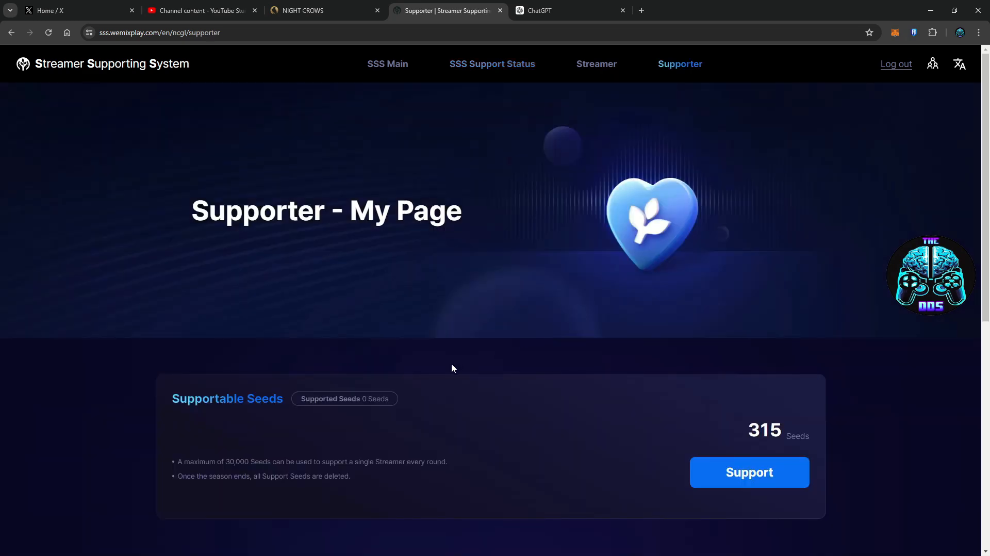
- Review the support history on Supporter My Page and begin a new seed support with 315 seeds owned
scroll("down", 3)
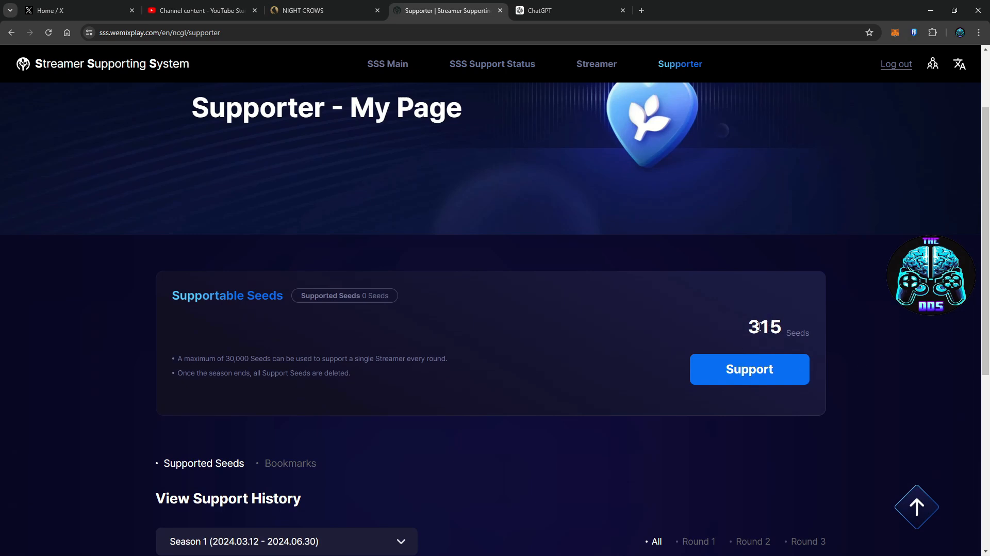
mouse_move(418, 334)
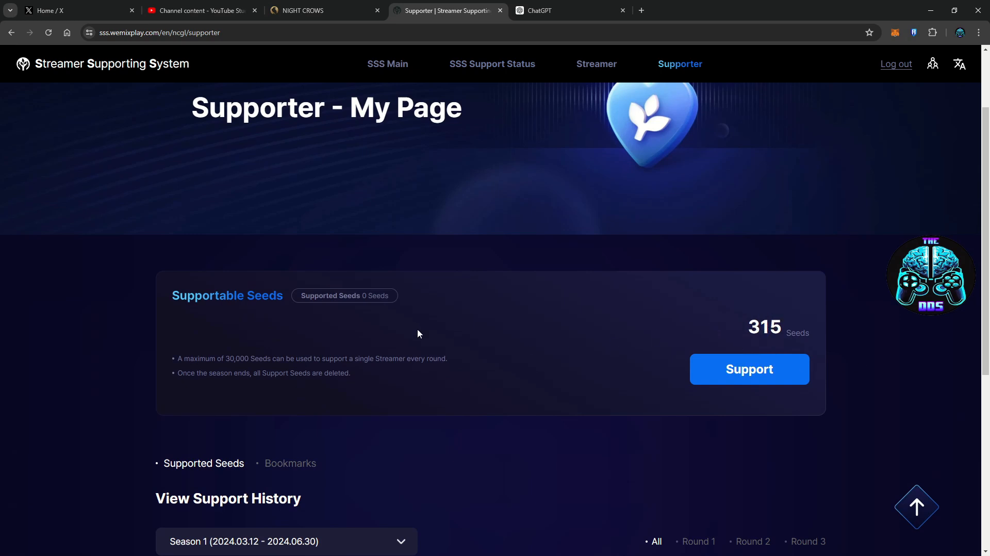
scroll("down", 3)
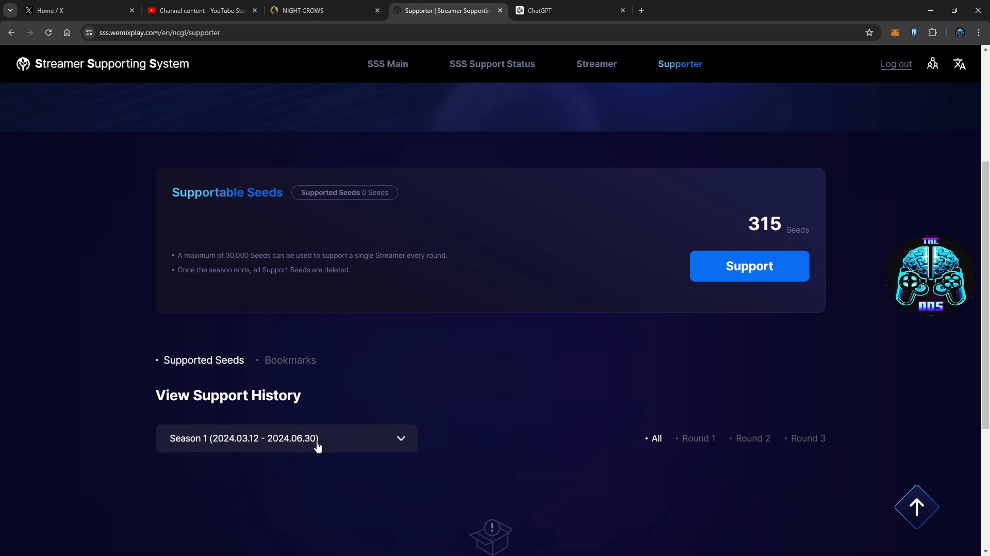
mouse_move(326, 447)
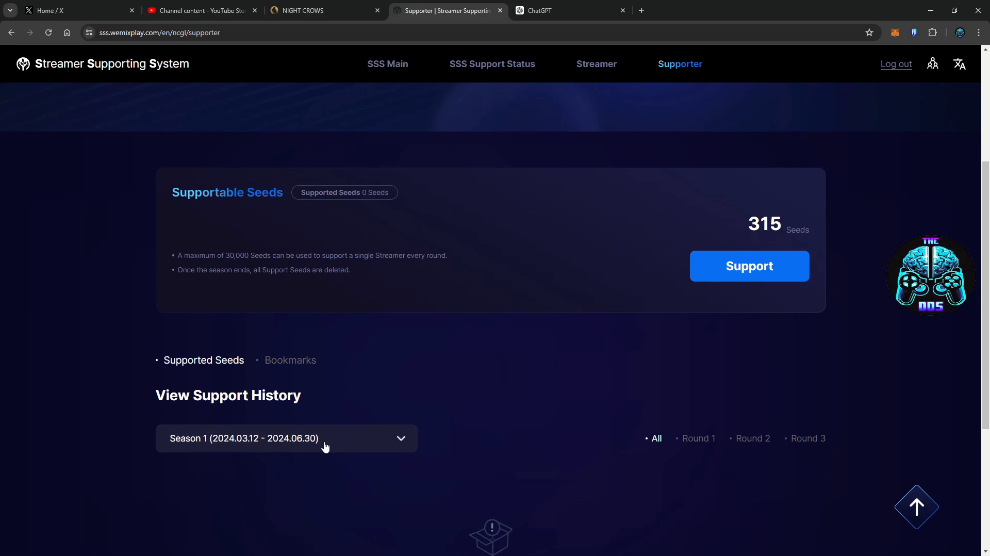
scroll("up", 3)
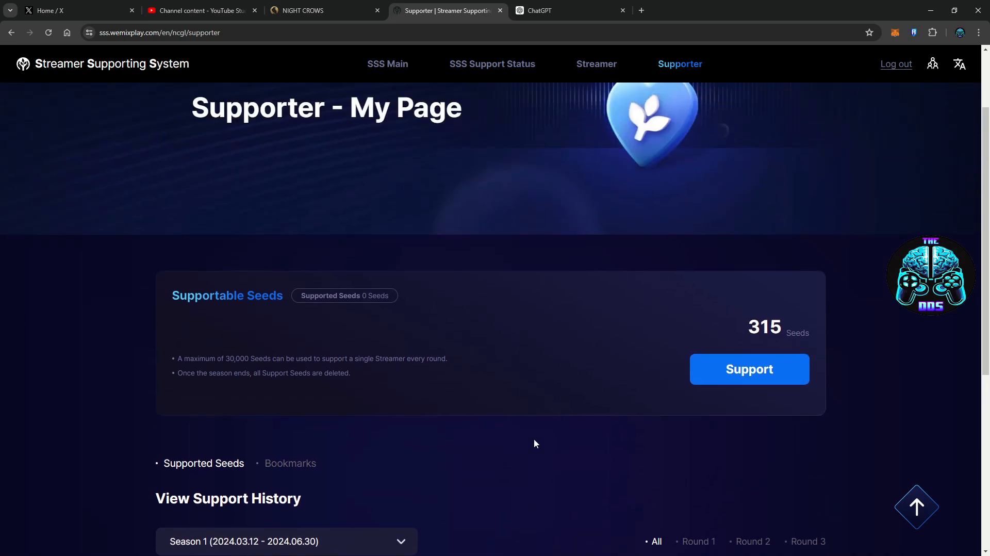
left_click(748, 370)
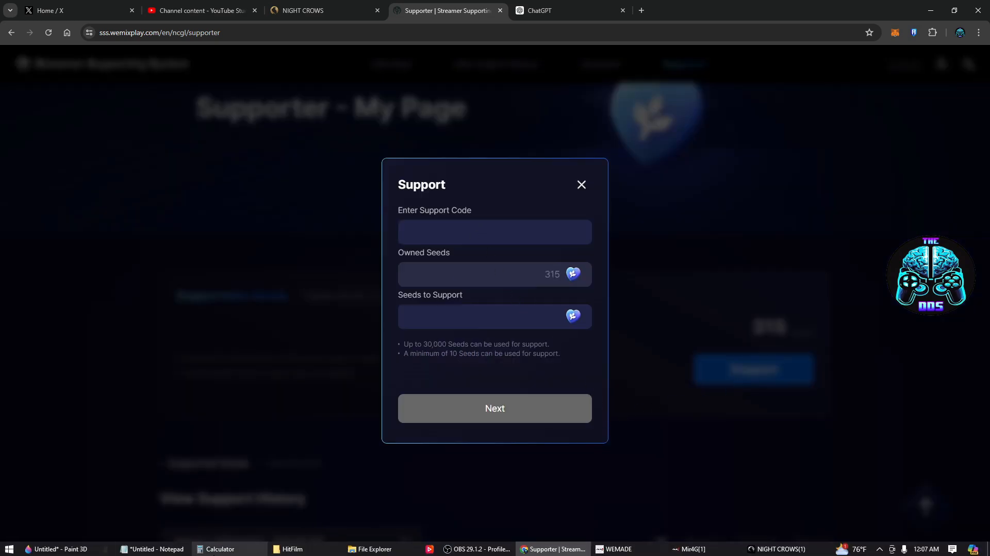
- Enter support code bugs03TV#5976 with 50 seeds to support
left_click(156, 548)
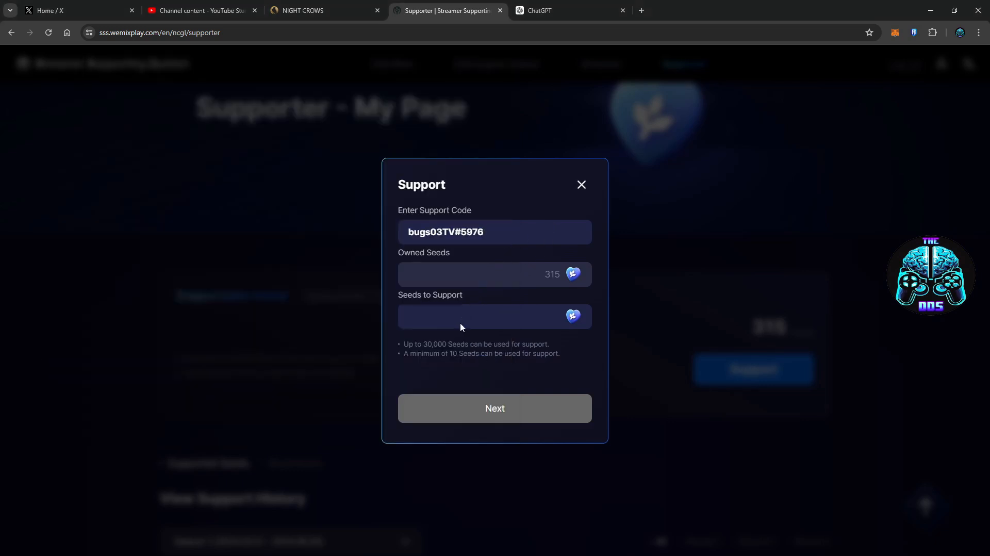
mouse_move(367, 325)
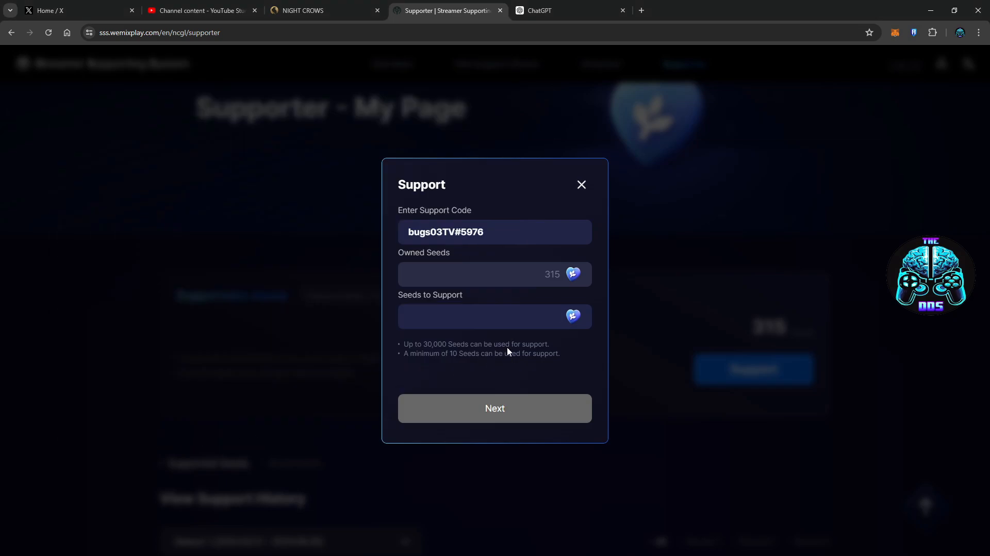
type("50")
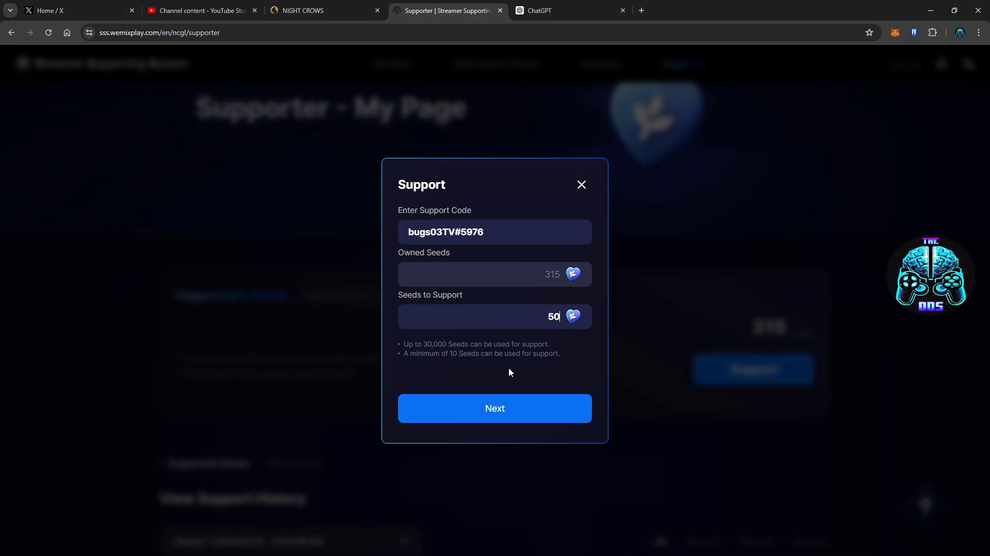
mouse_move(472, 371)
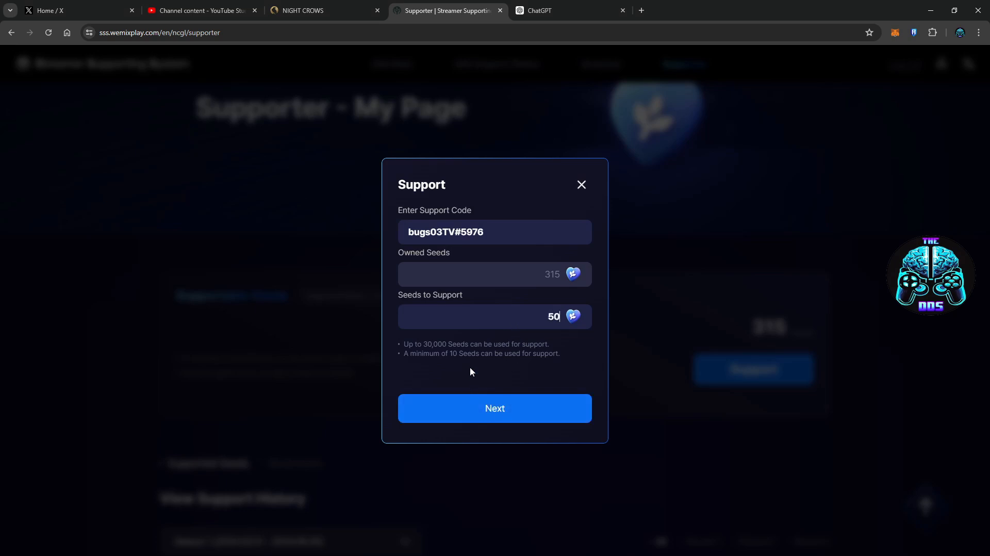
mouse_move(449, 371)
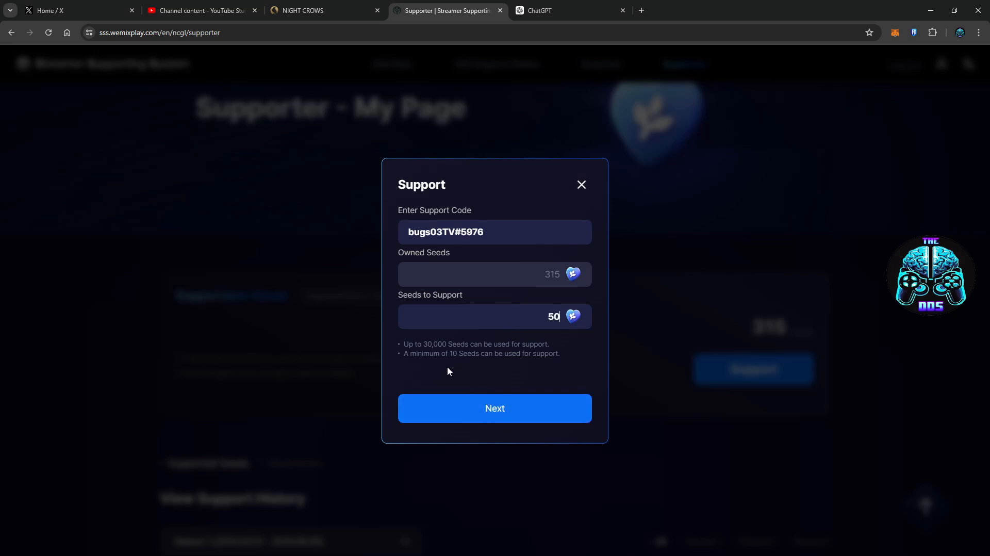
mouse_move(481, 394)
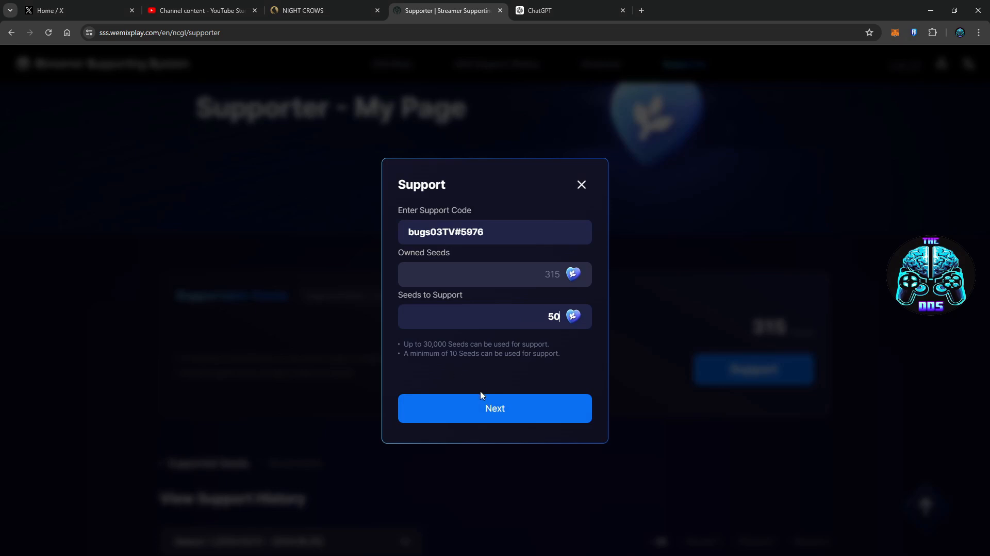
- Choose the English text message 'Keep up the good work!' and reach the 50-seed review summary
left_click(495, 409)
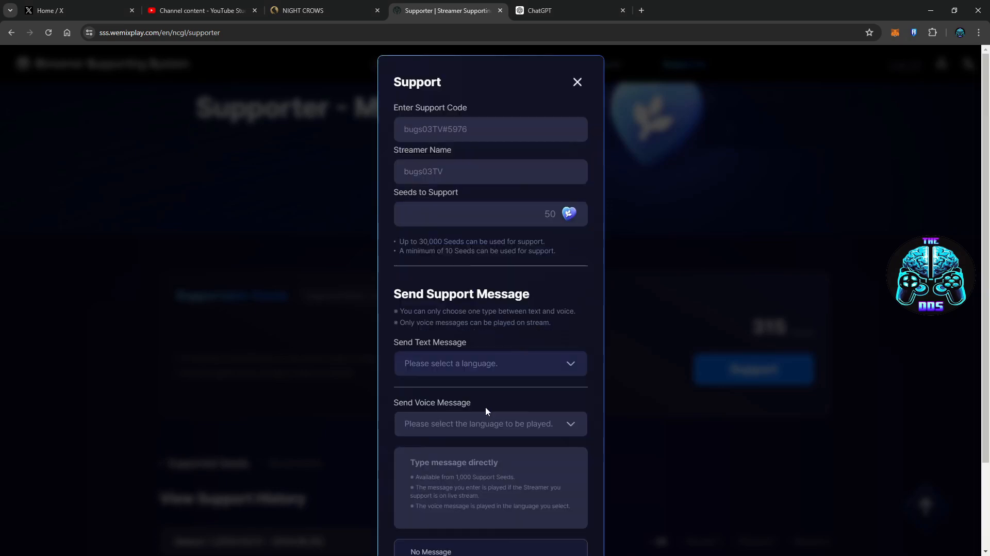
mouse_move(434, 222)
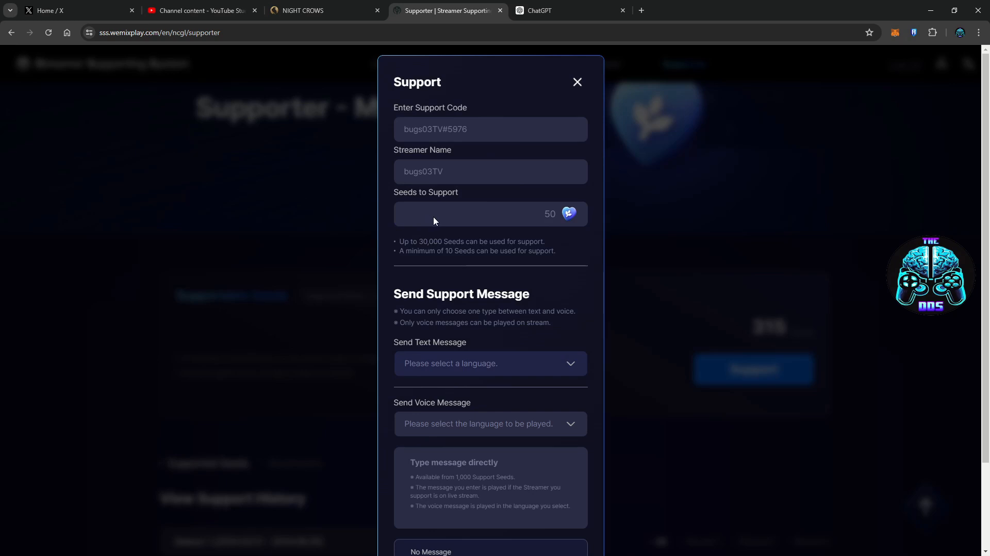
mouse_move(475, 324)
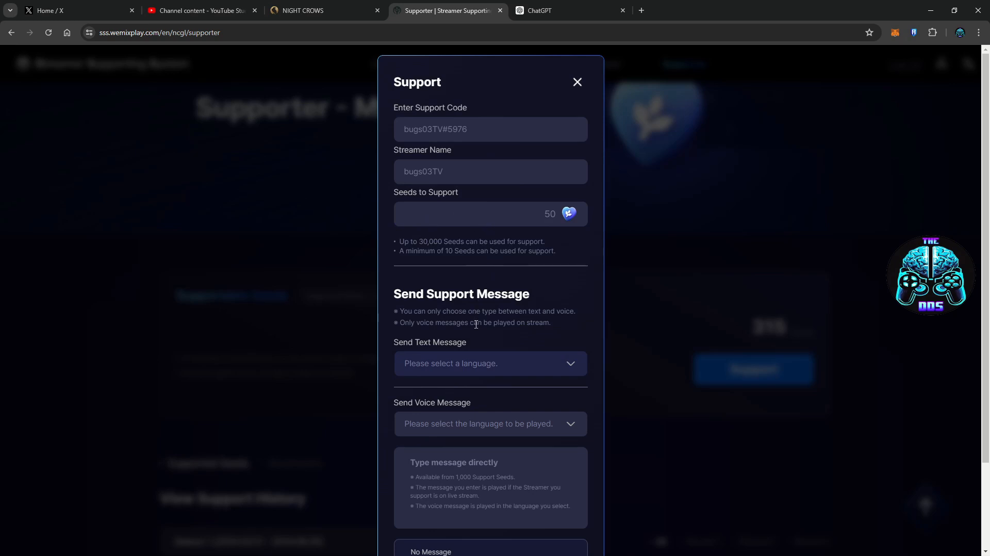
scroll("down", 3)
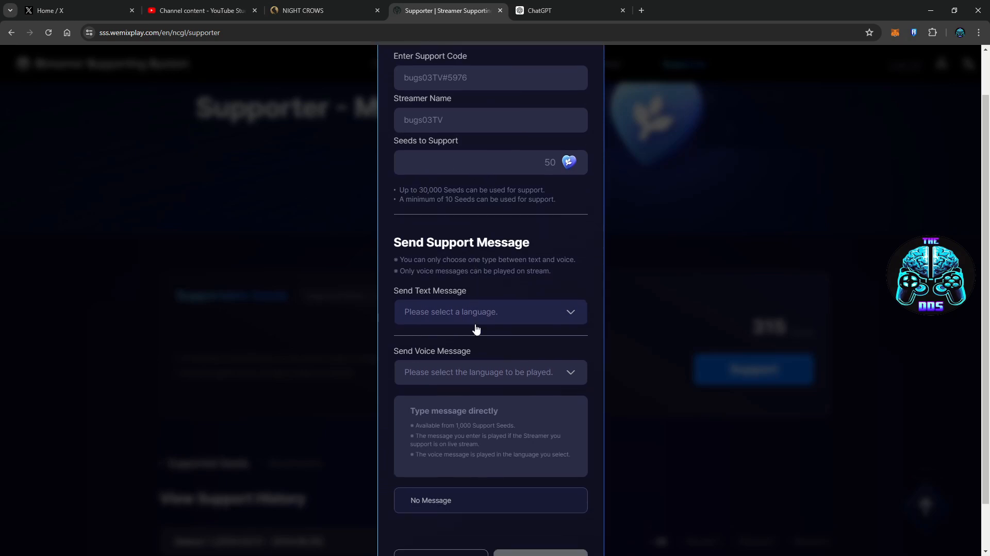
left_click(490, 311)
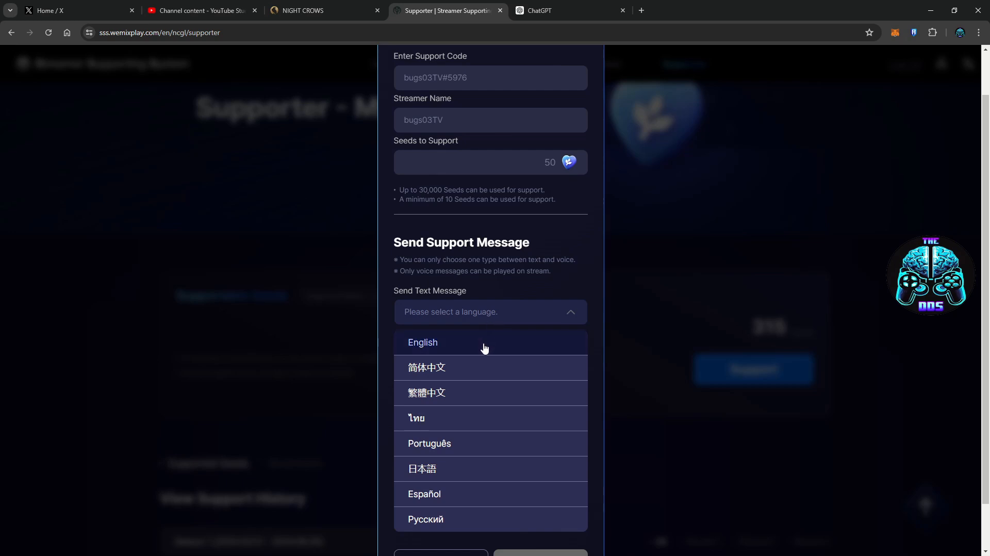
scroll("down", 3)
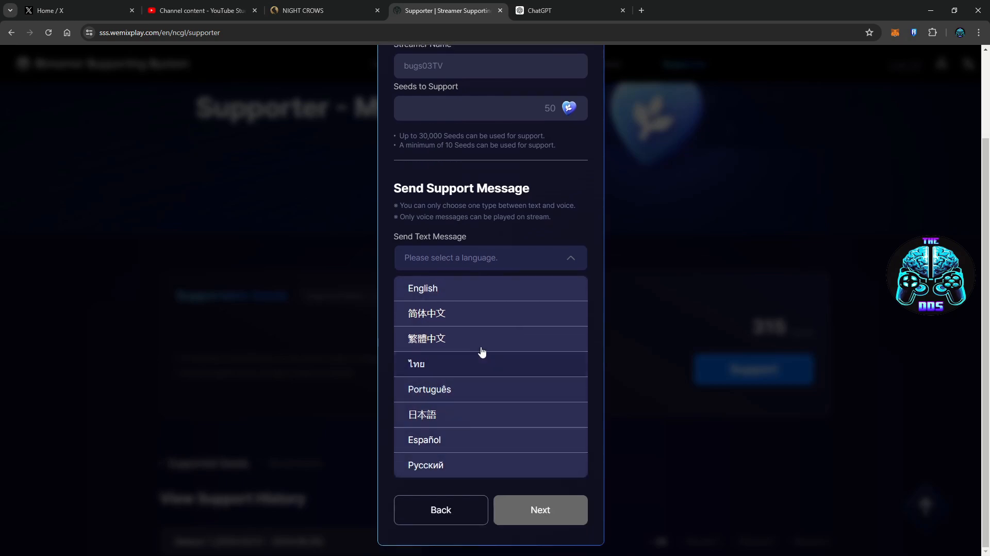
left_click(423, 288)
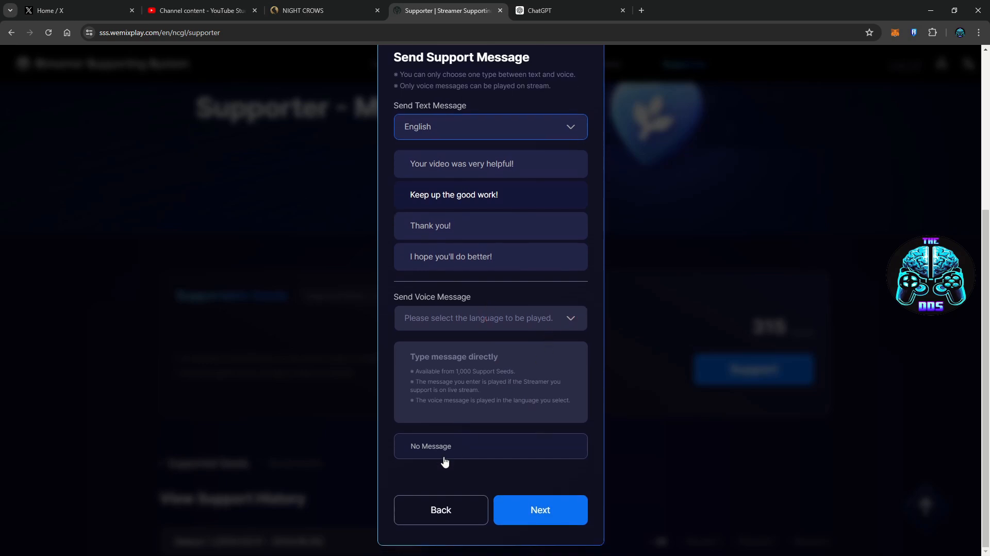
mouse_move(501, 448)
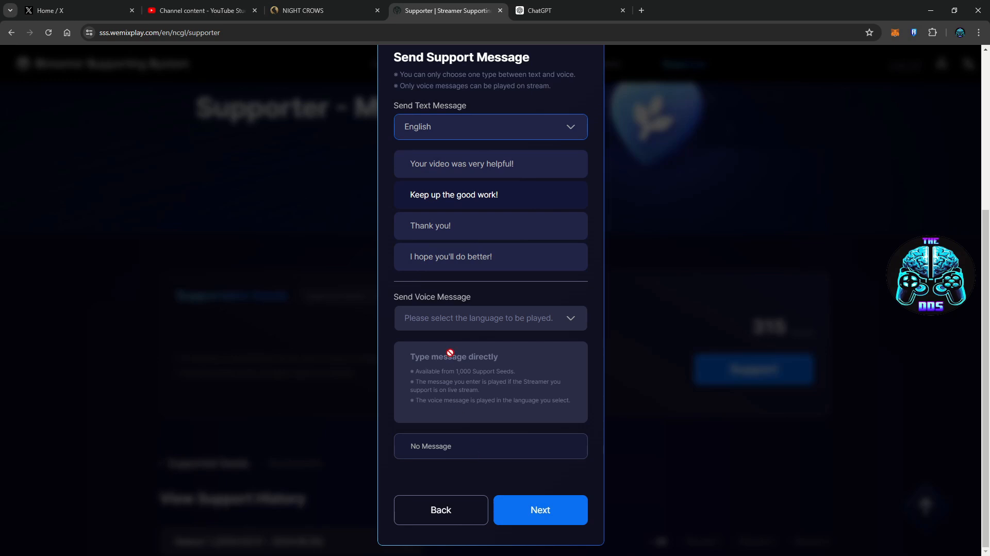
left_click(540, 510)
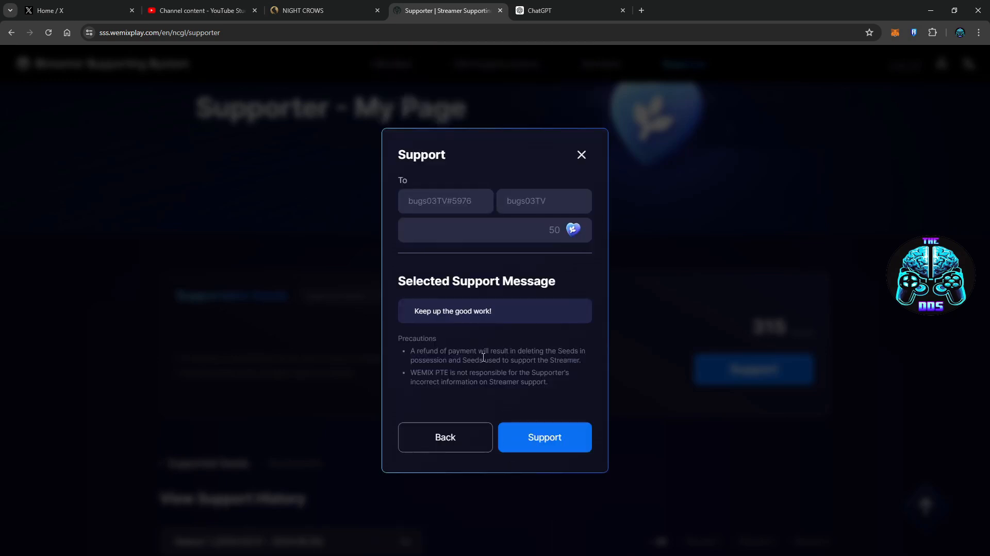
left_click(544, 437)
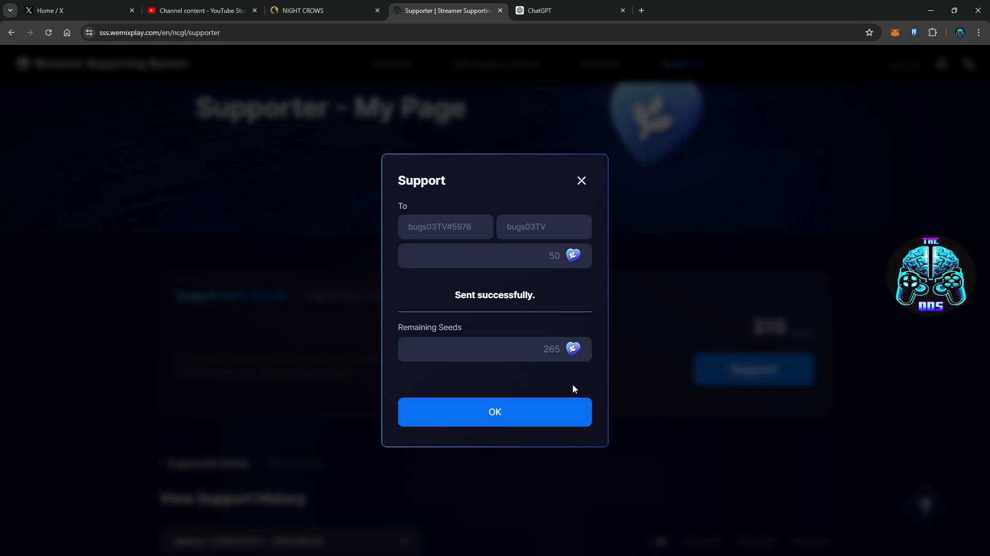
mouse_move(554, 400)
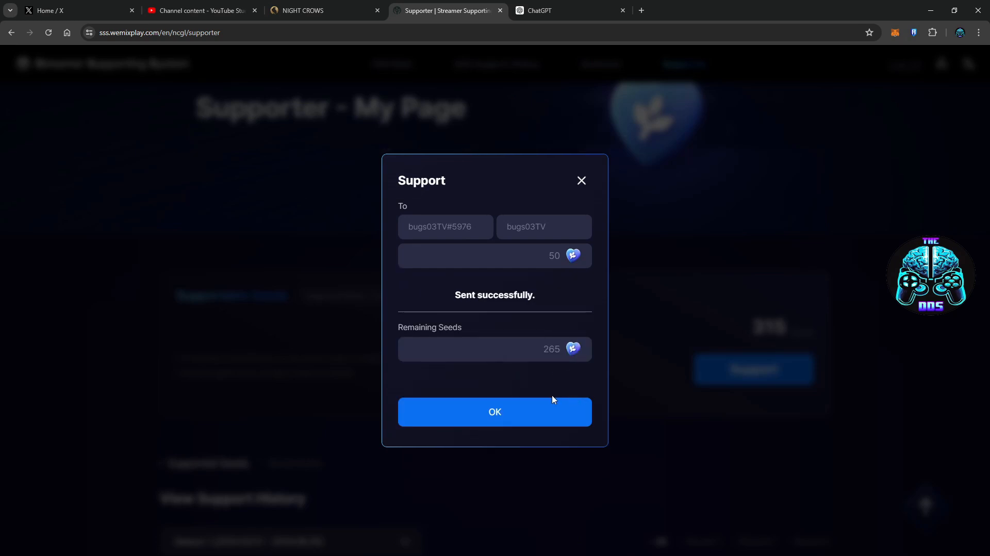
mouse_move(552, 349)
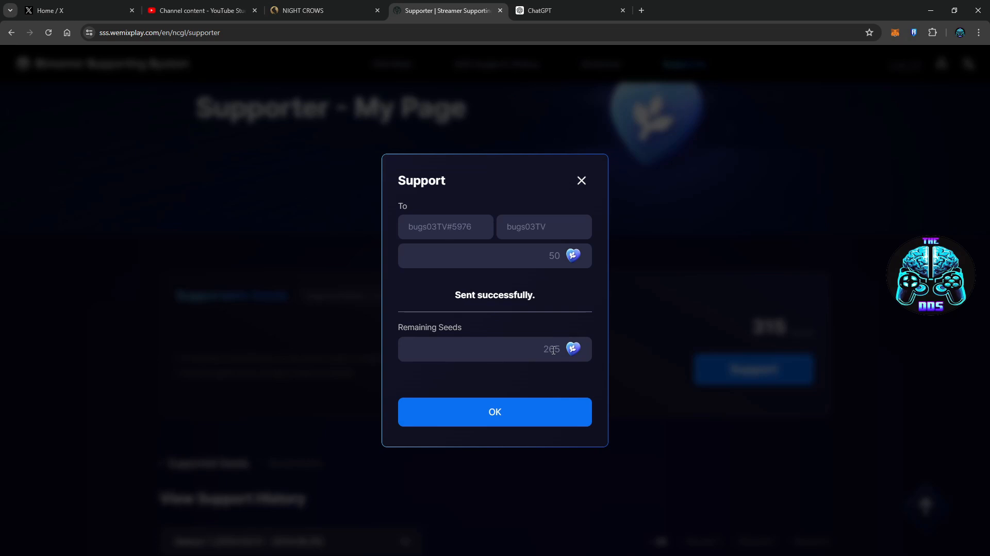
mouse_move(475, 234)
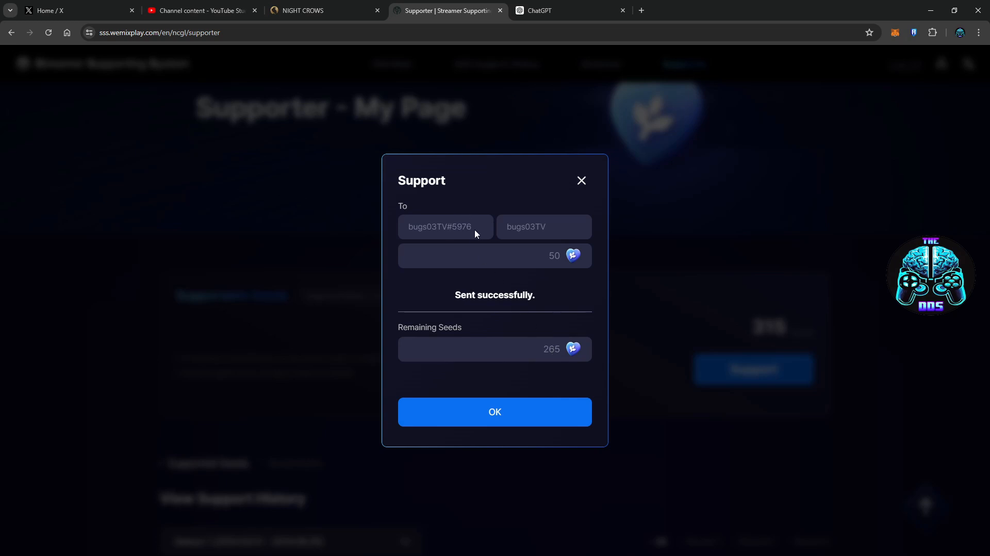
left_click(495, 411)
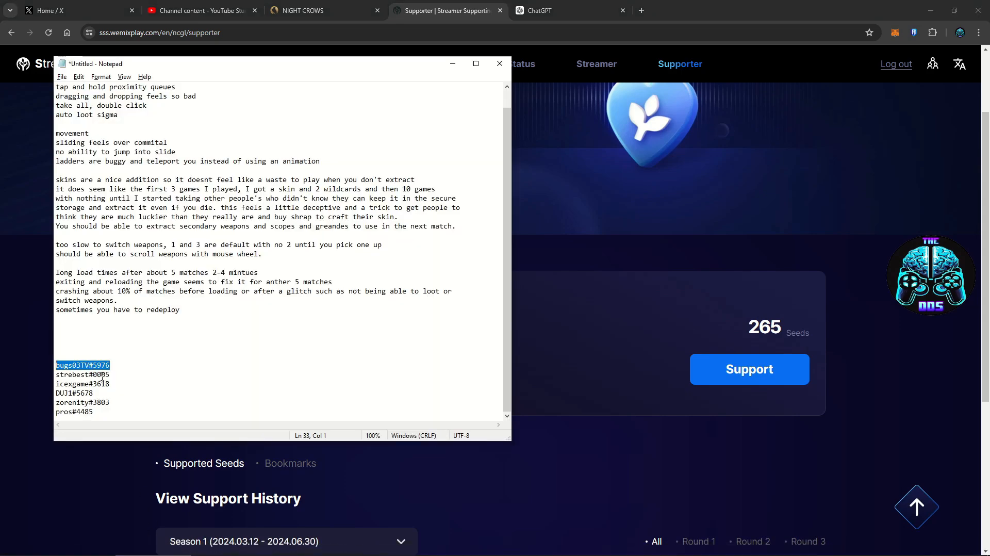
double_click(72, 374)
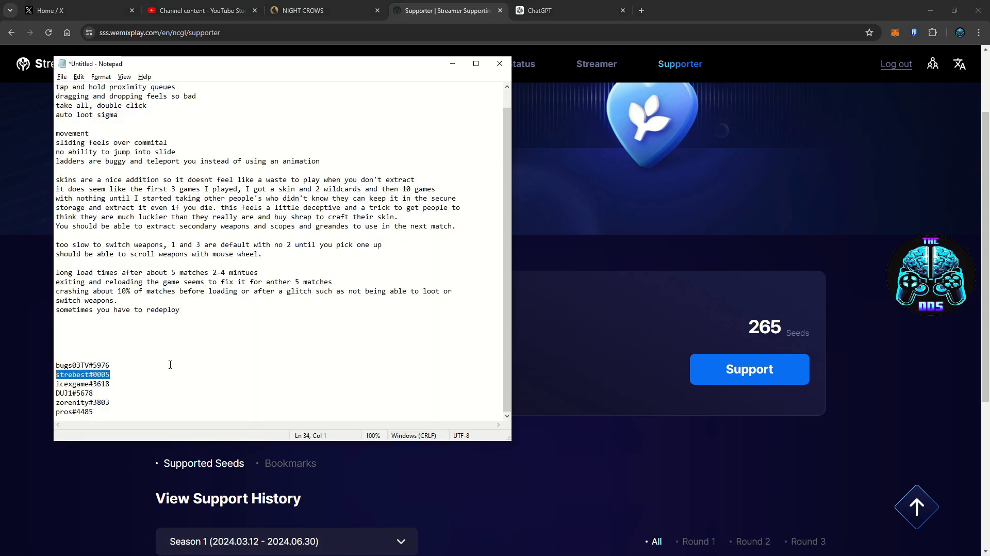
left_click(748, 369)
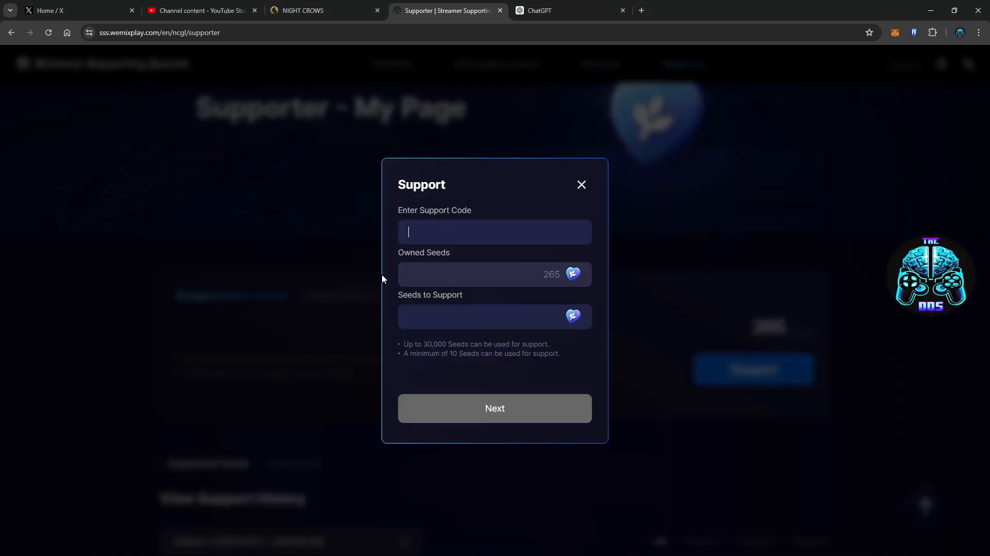
- Enter code strebest#0005 with 50 seeds and advance to the message step
type("strebest#0005")
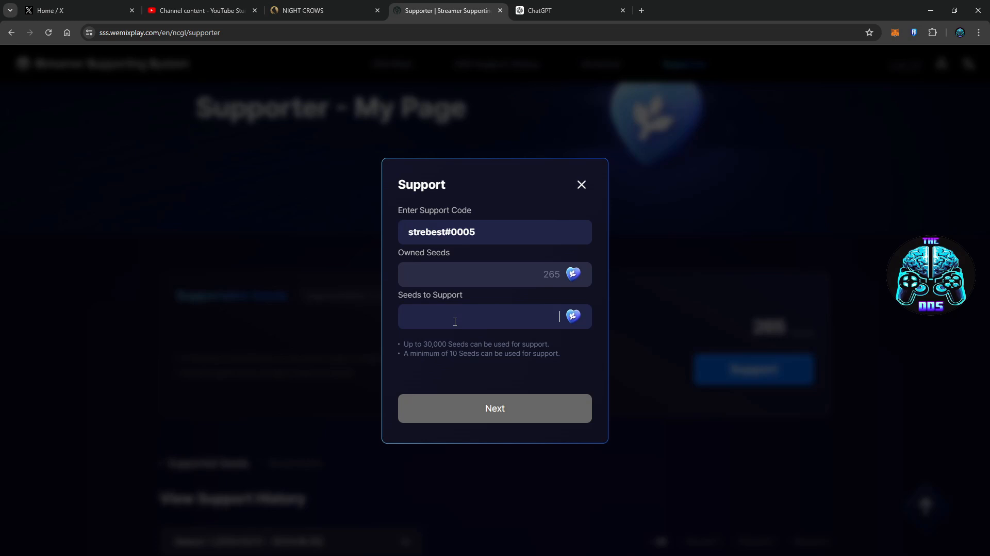
type("50")
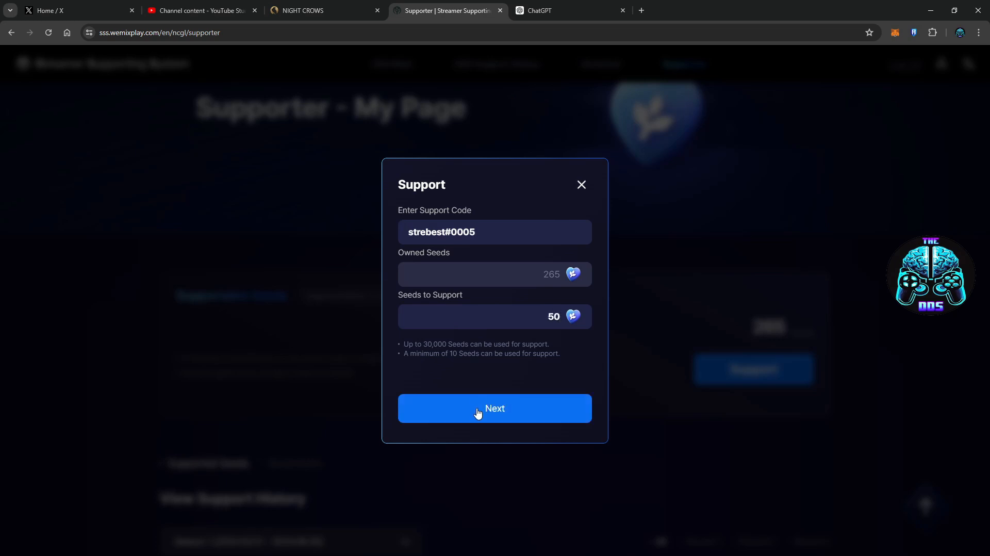
left_click(495, 408)
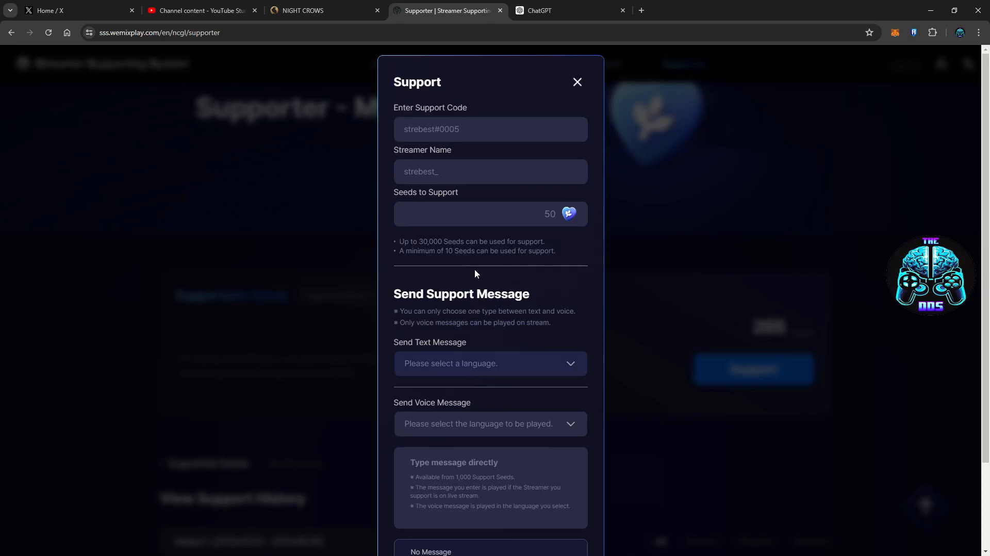
left_click(490, 364)
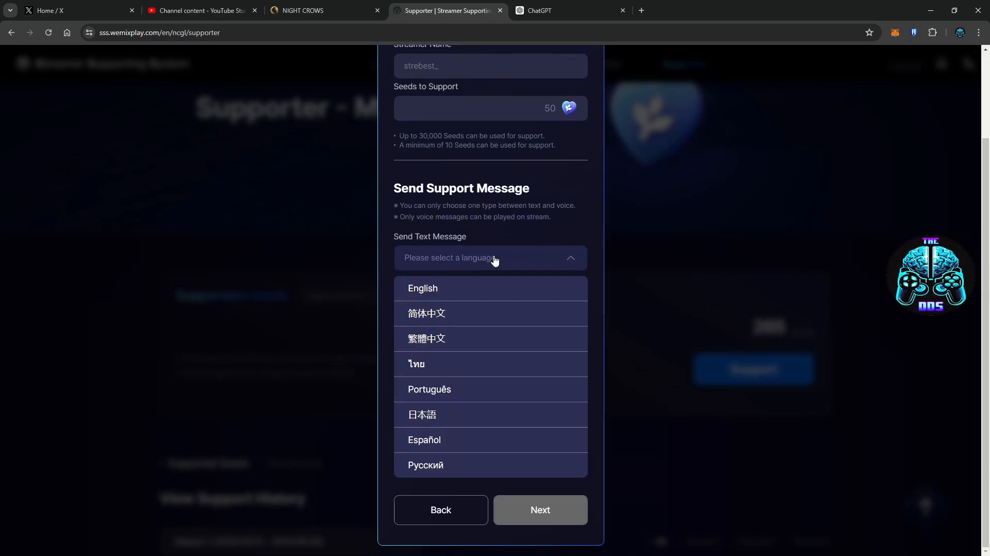
left_click(423, 289)
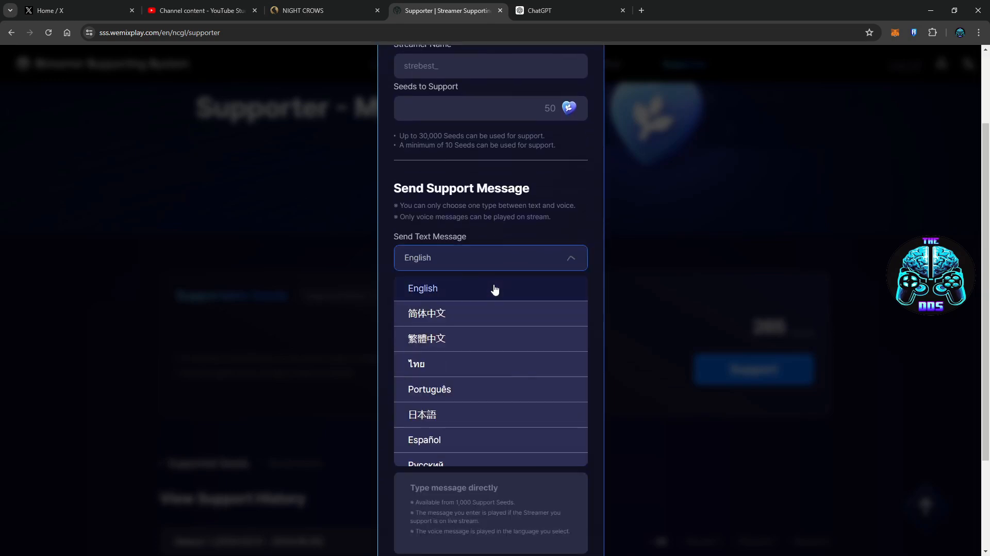
left_click(422, 289)
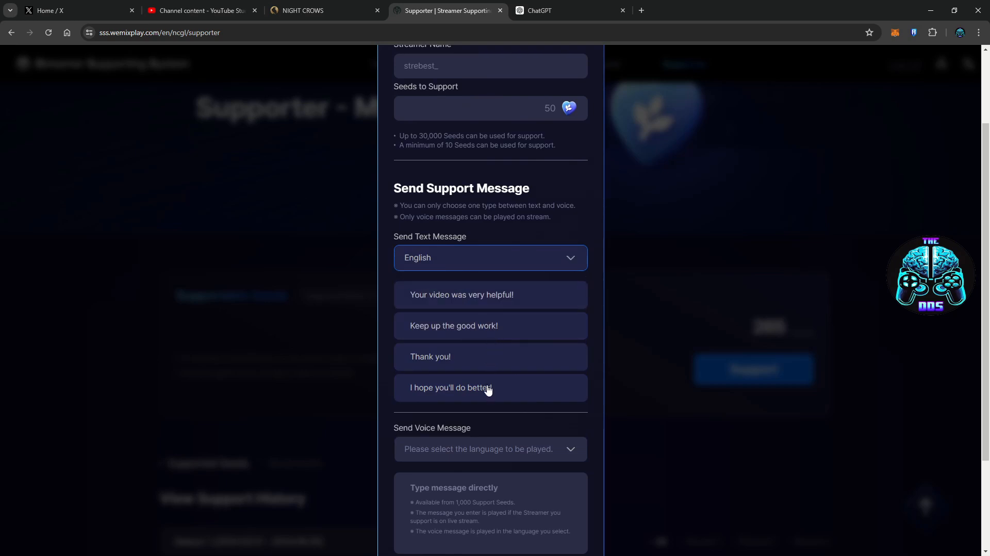
mouse_move(480, 381)
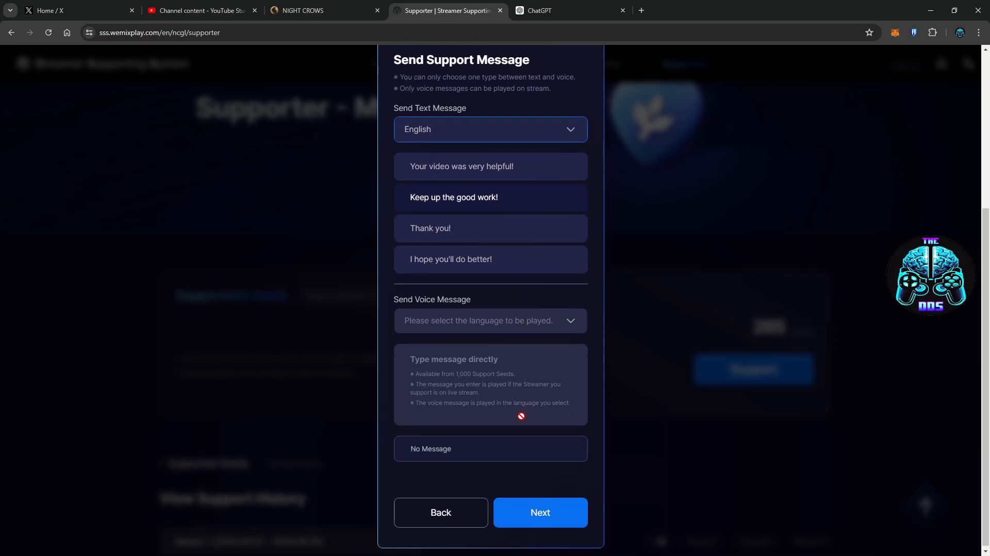
left_click(540, 512)
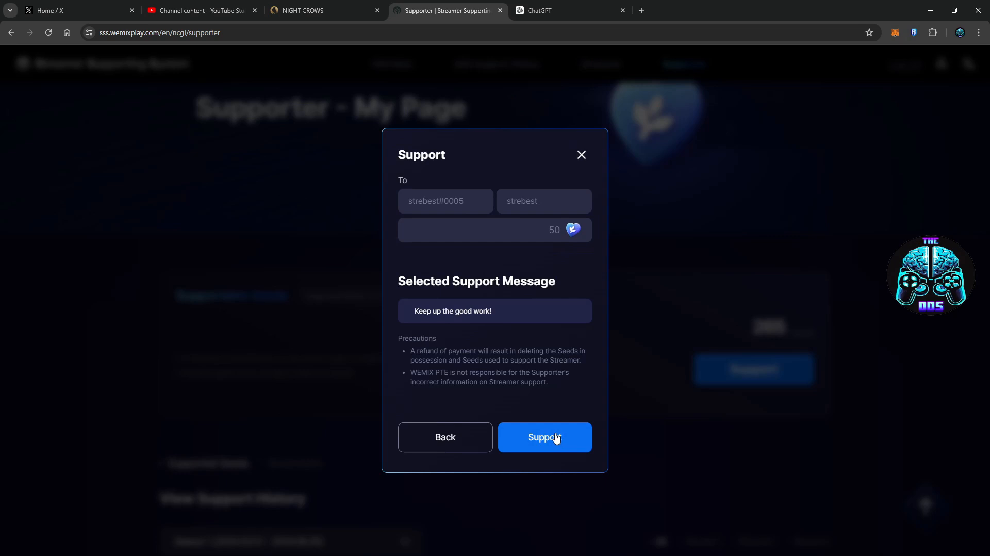
left_click(544, 437)
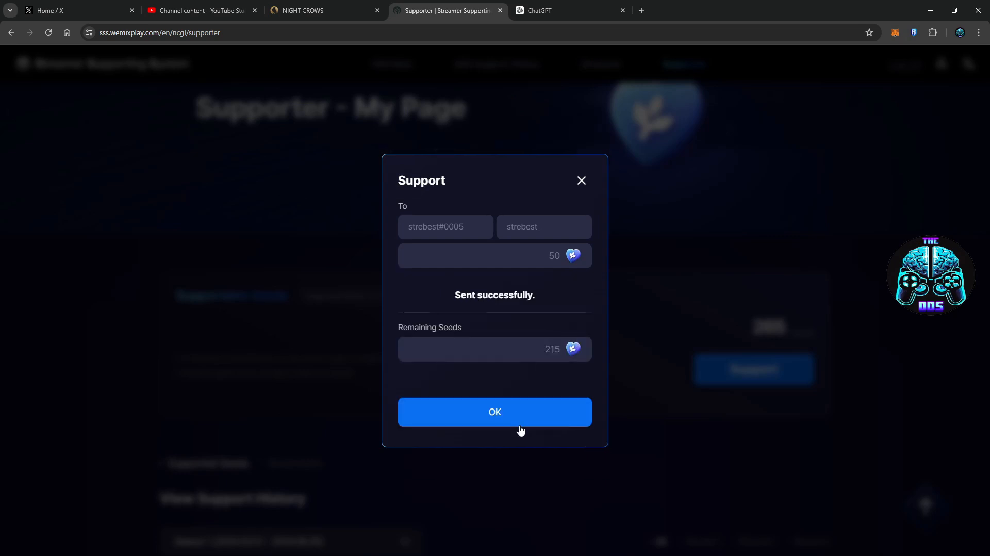
left_click(494, 411)
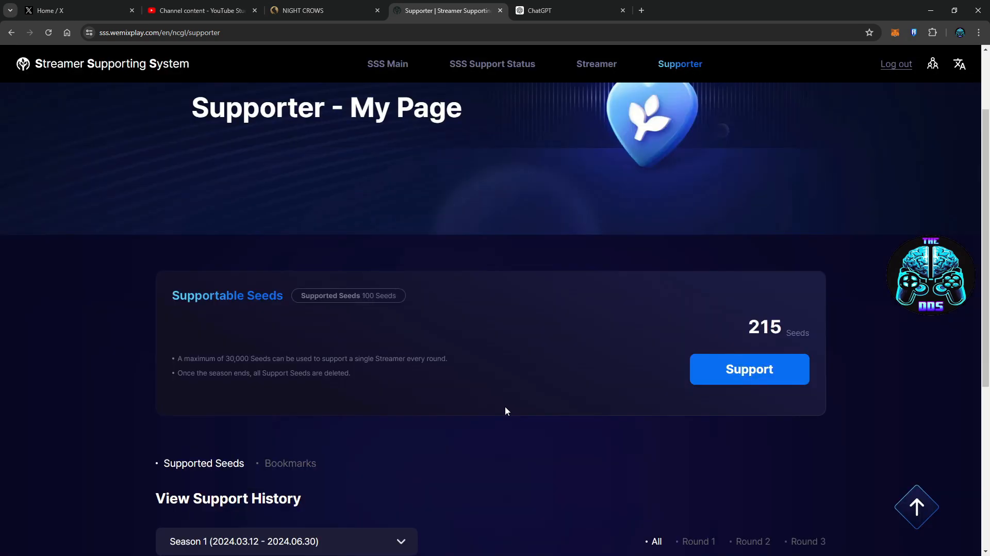
mouse_move(476, 327)
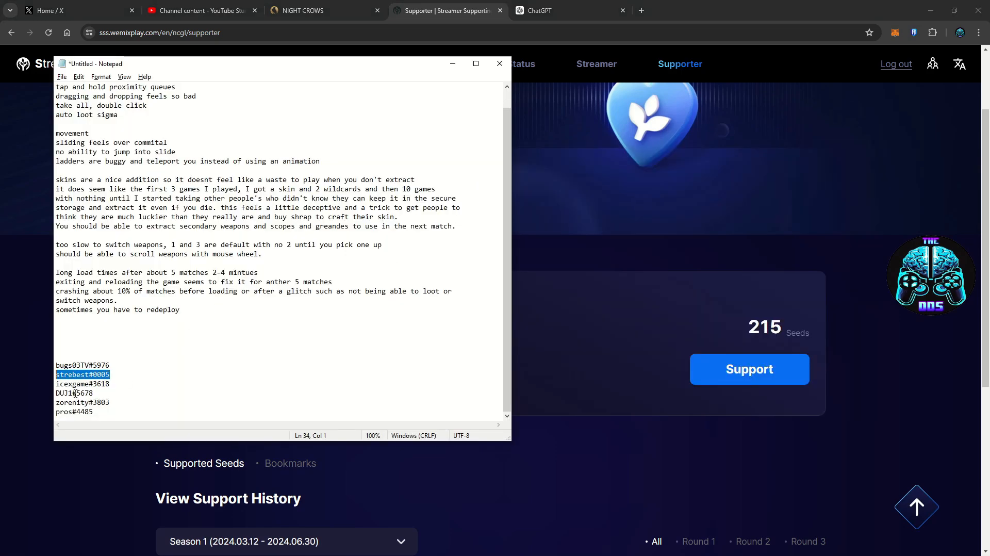
double_click(82, 383)
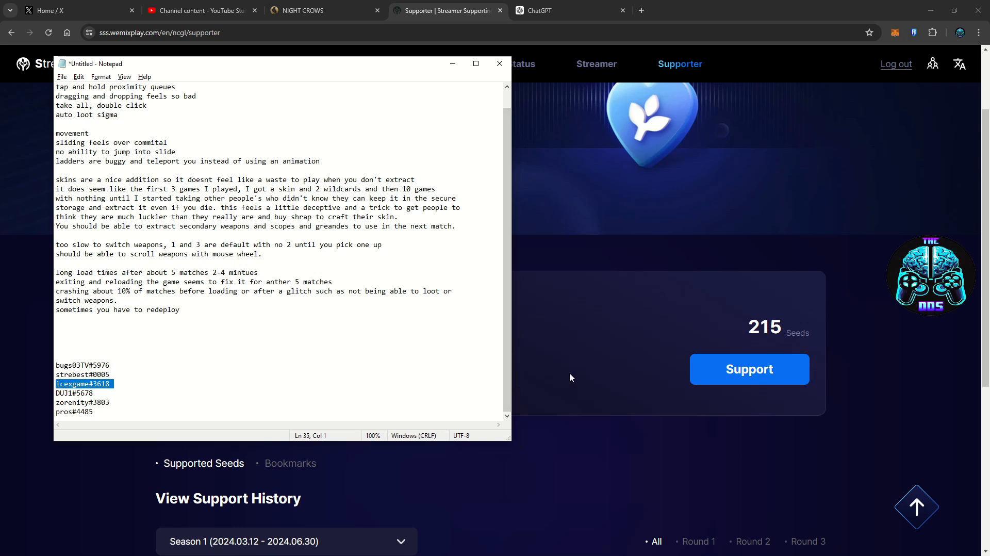
left_click(748, 369)
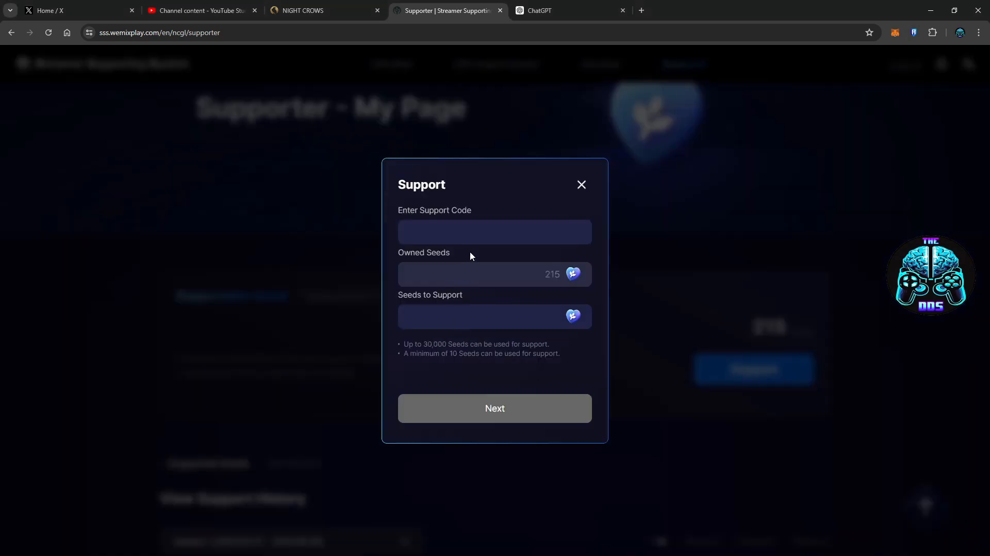
type("icexgame#3618")
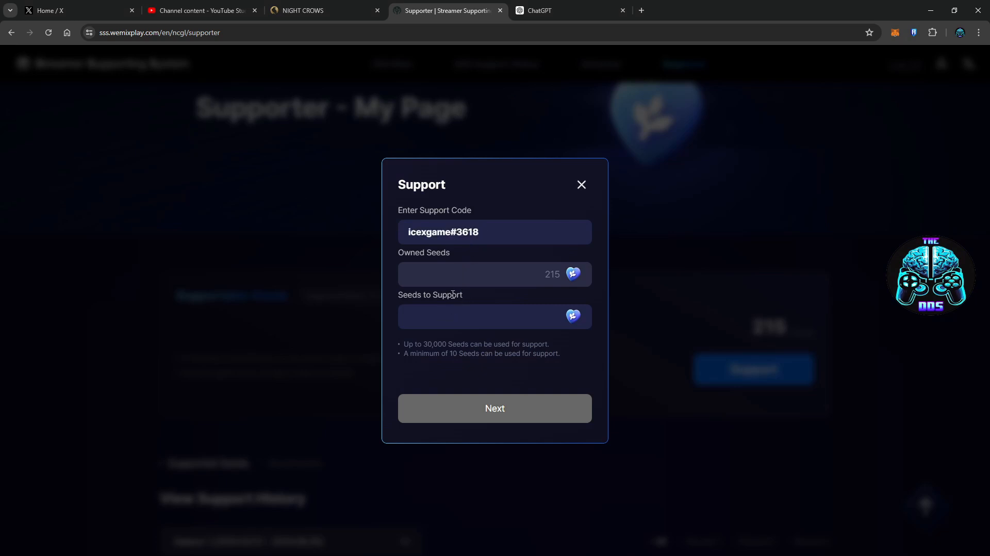
left_click(495, 408)
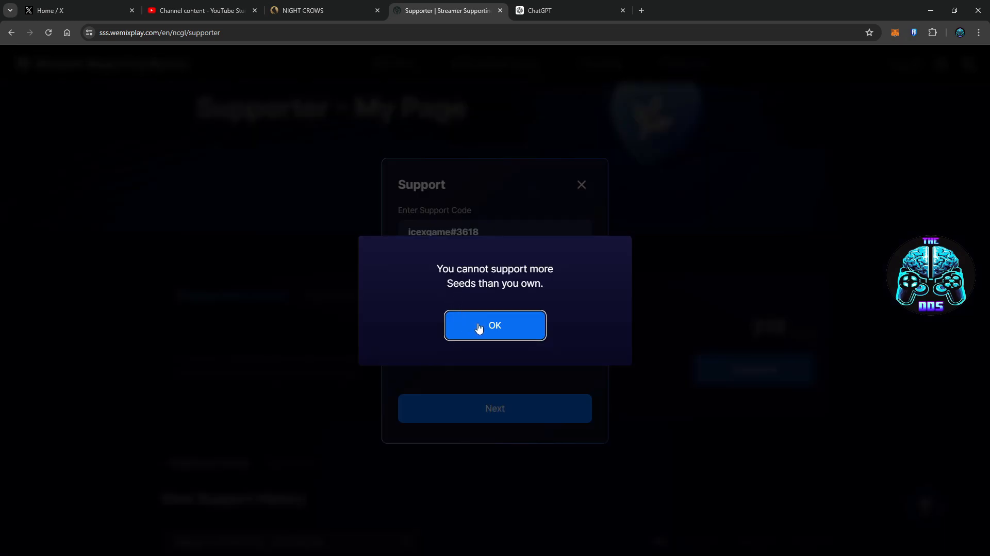
left_click(495, 326)
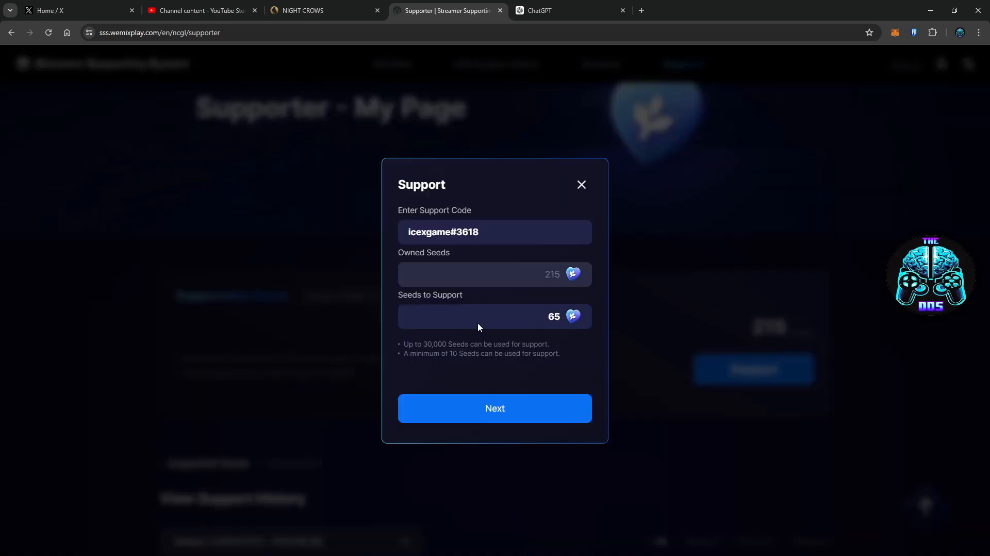
left_click(514, 317)
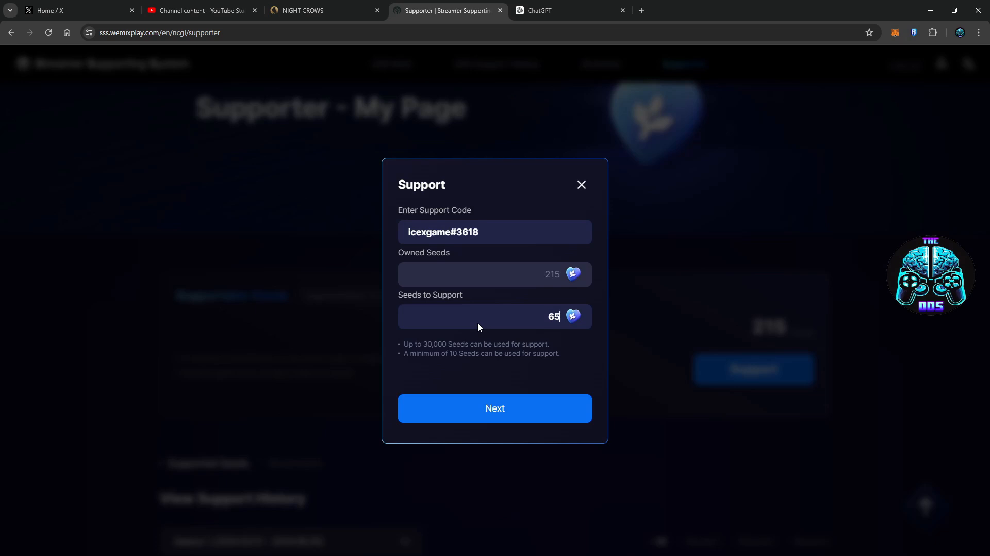
mouse_move(501, 425)
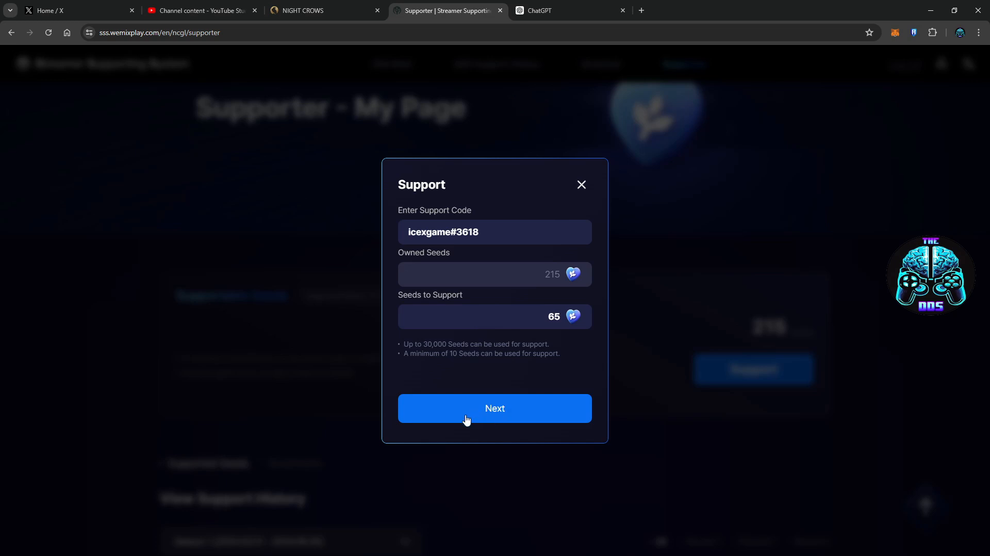
- Send the 65 seeds to IceXgame with the English message 'Your video was very helpful!', leaving 150
left_click(494, 408)
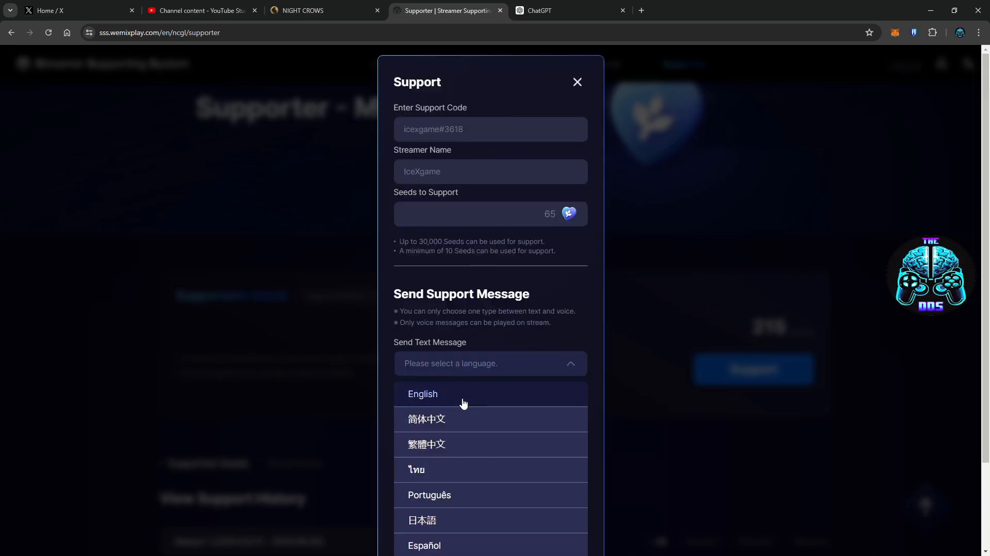
left_click(422, 394)
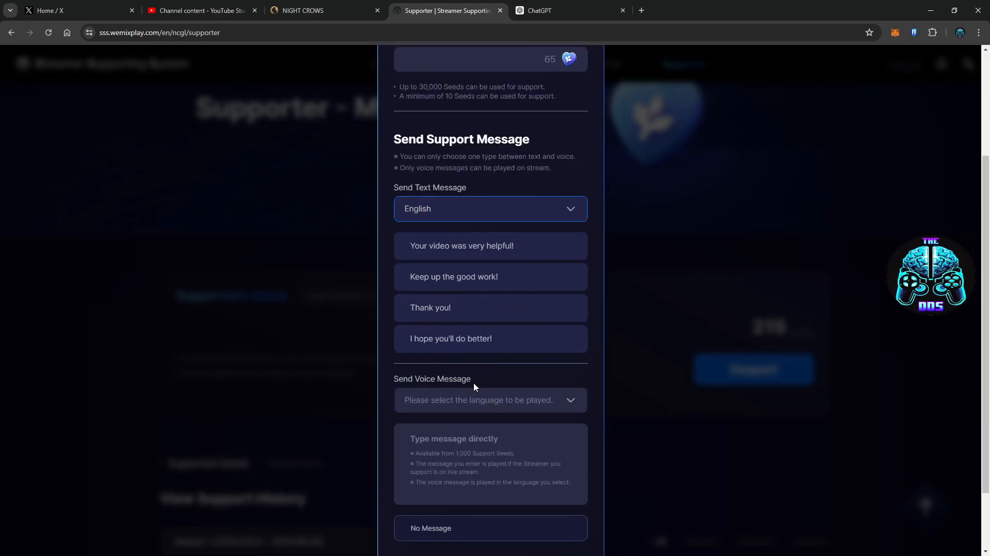
mouse_move(479, 252)
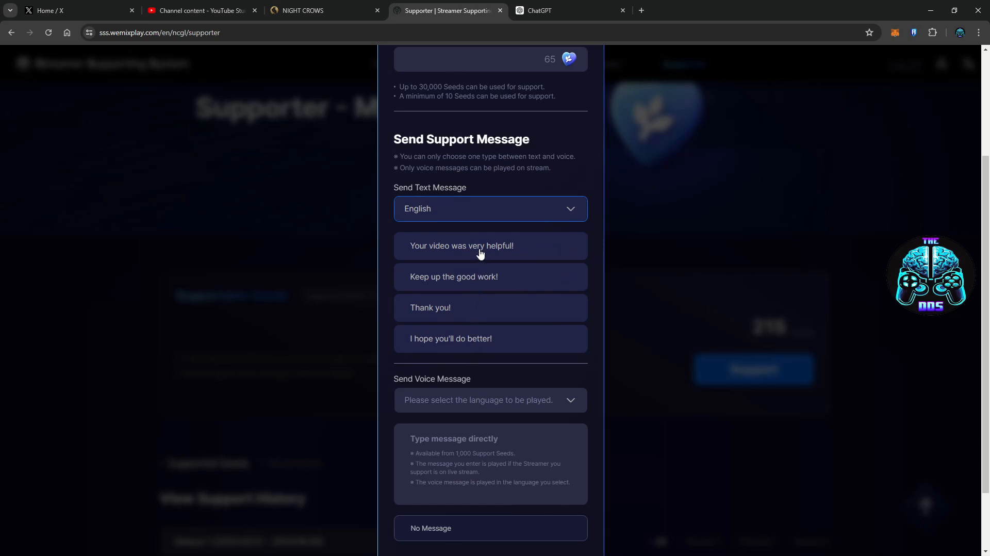
mouse_move(507, 249)
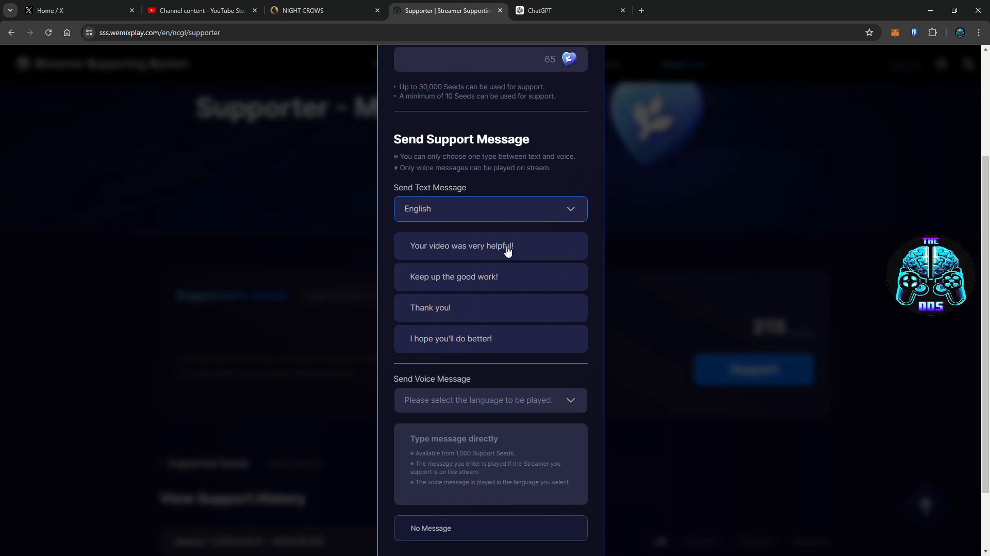
mouse_move(515, 251)
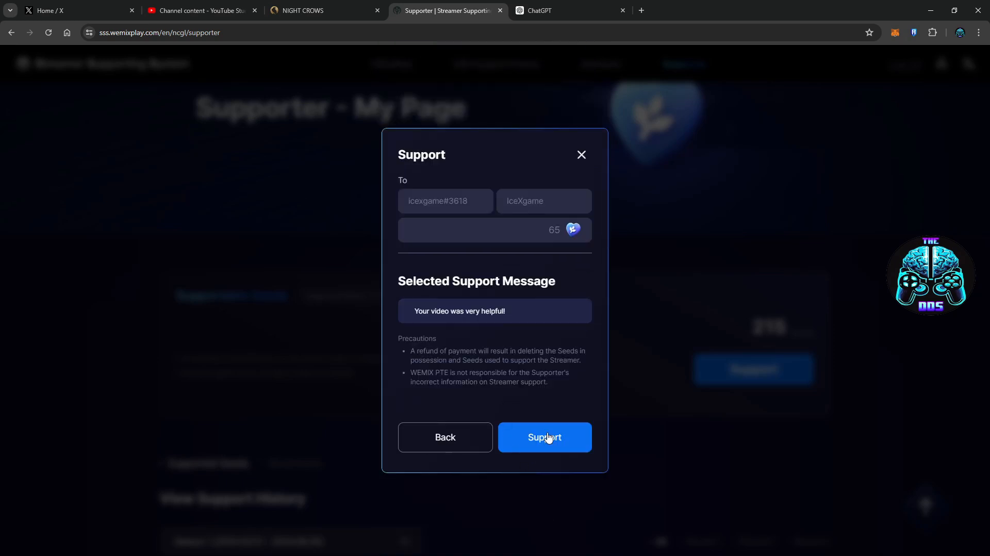
left_click(544, 437)
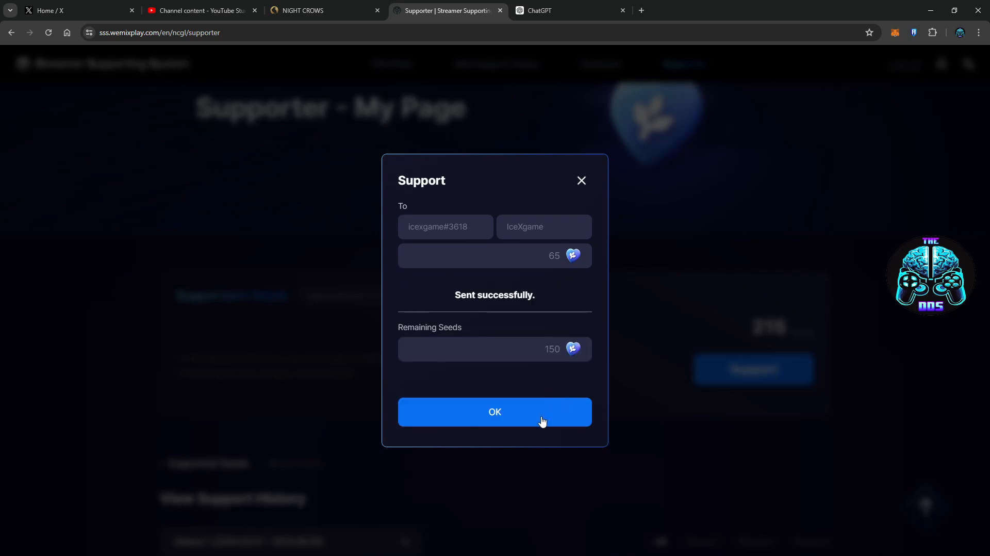
left_click(495, 412)
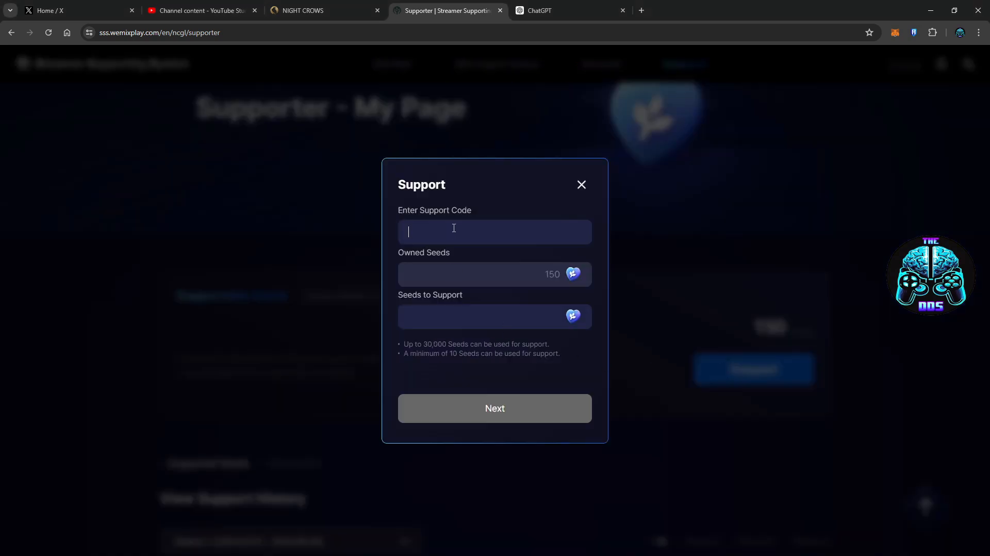
type("DUJ1#5678")
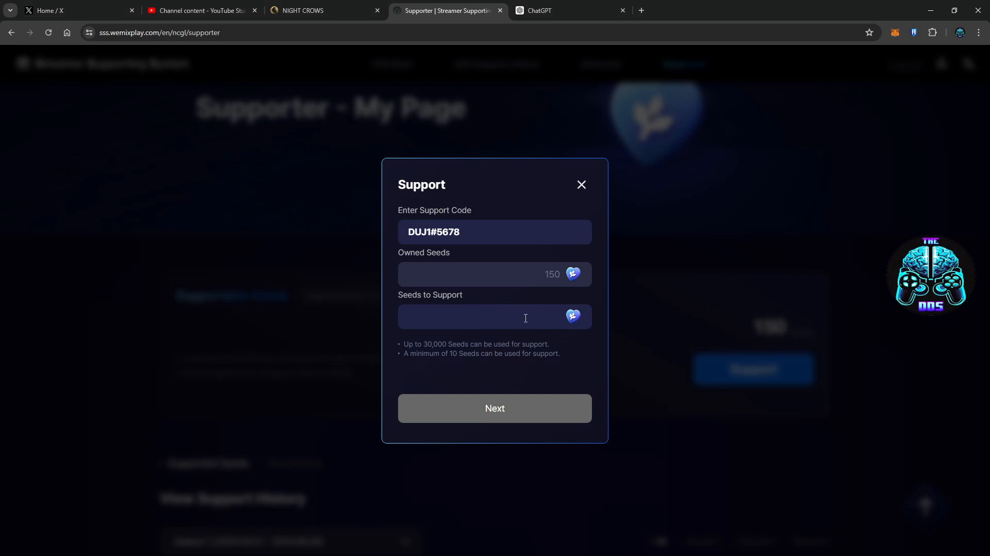
type("50")
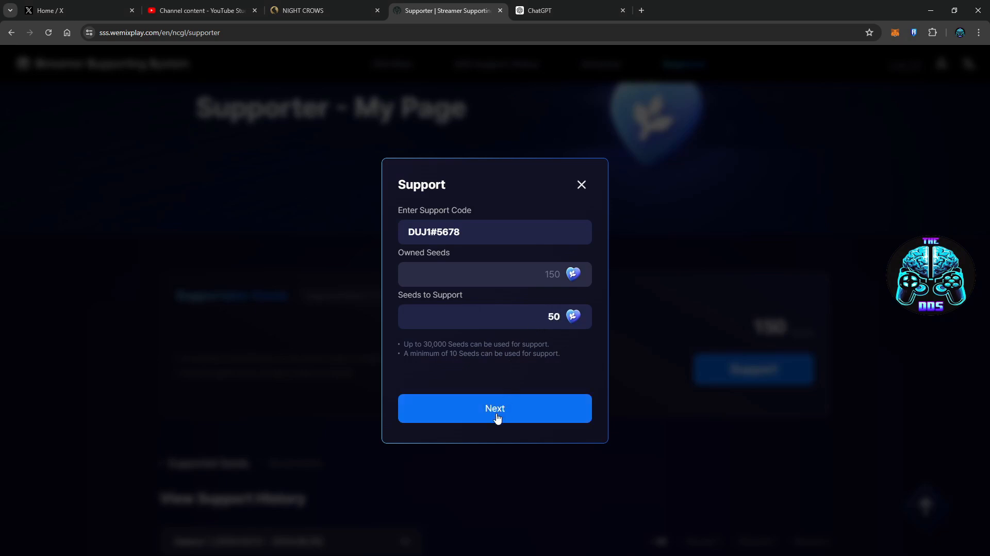
left_click(495, 408)
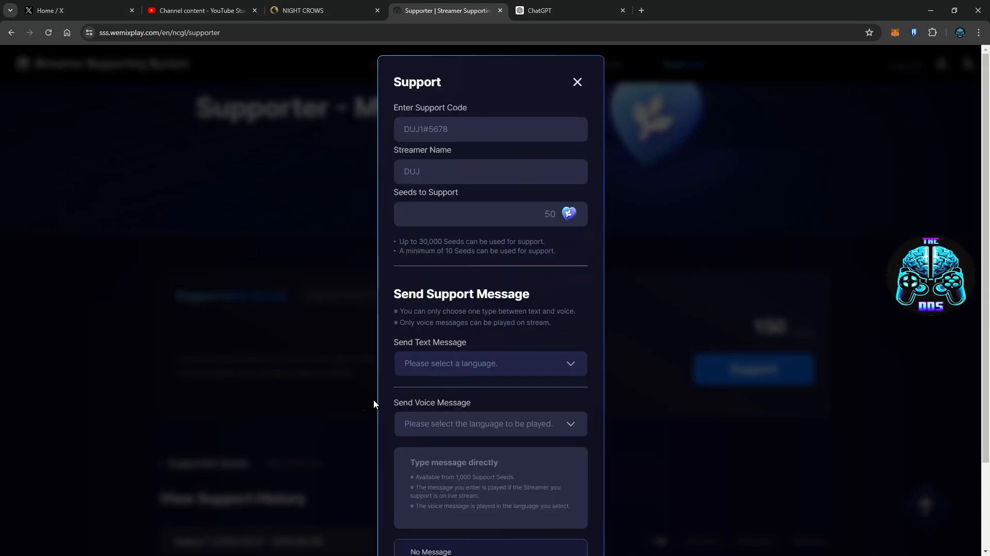
mouse_move(541, 389)
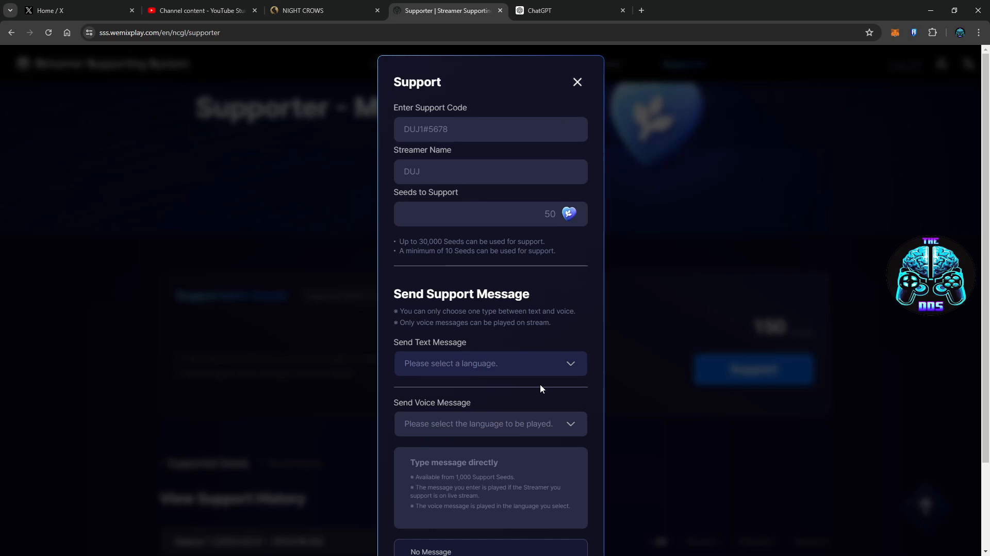
- Choose the English text message and send the 50-seed support to DUJ
scroll("down", 3)
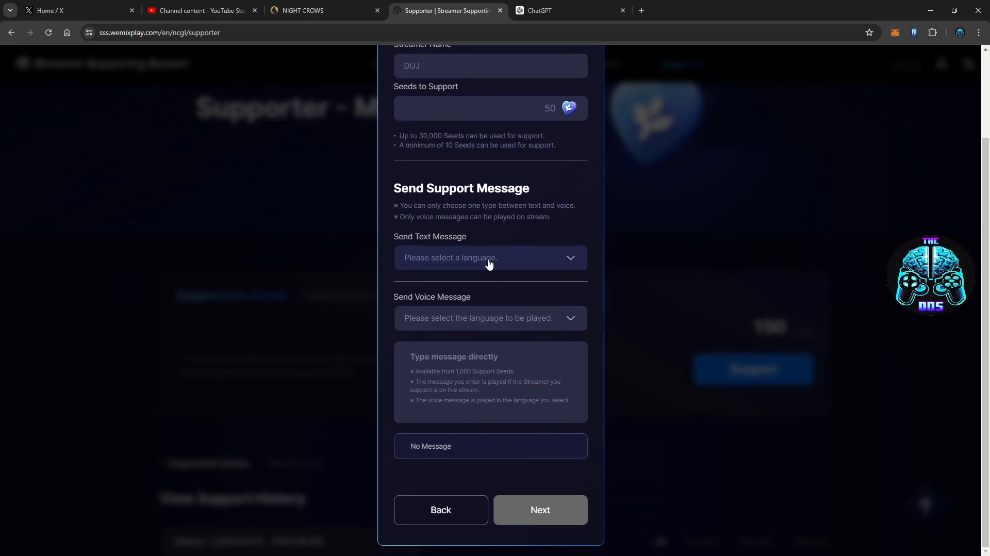
left_click(491, 258)
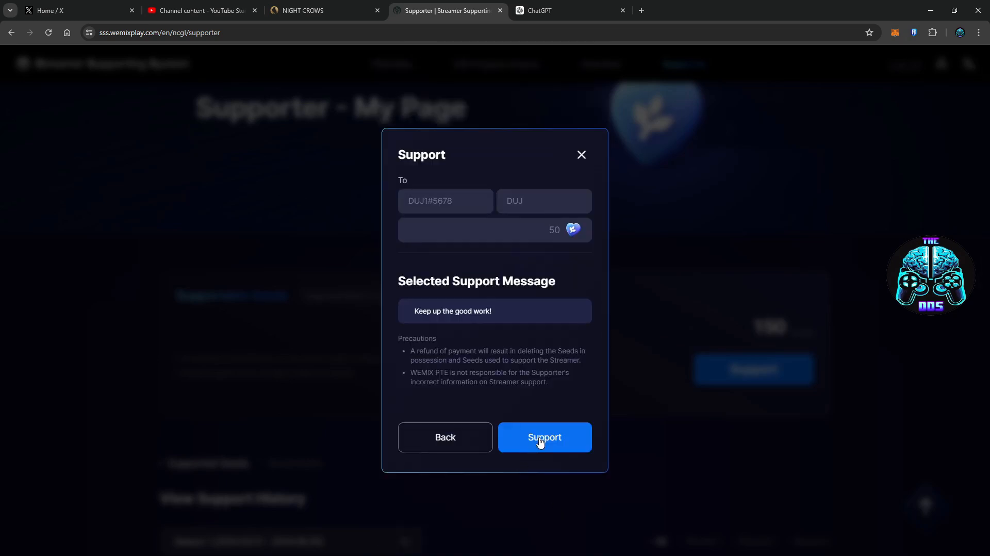
left_click(545, 437)
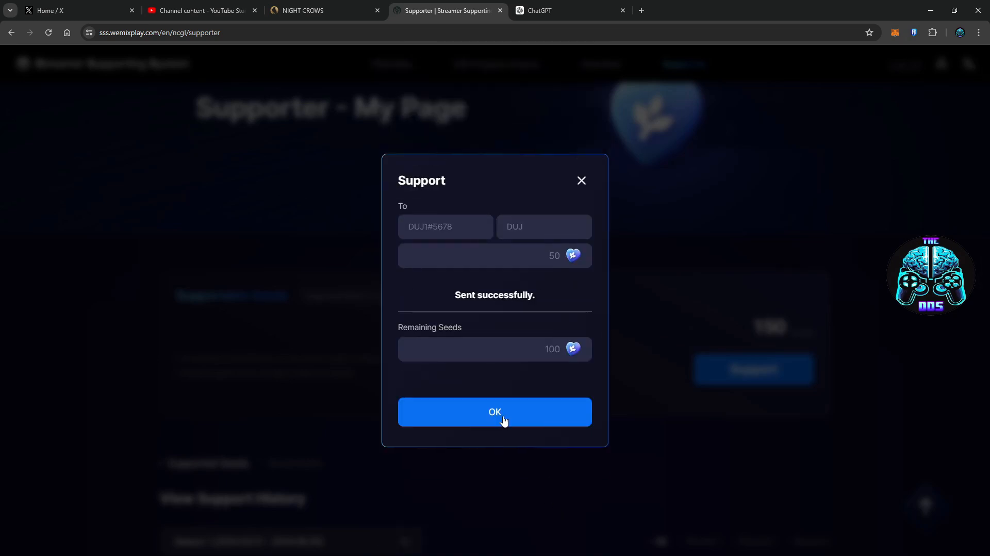
left_click(495, 412)
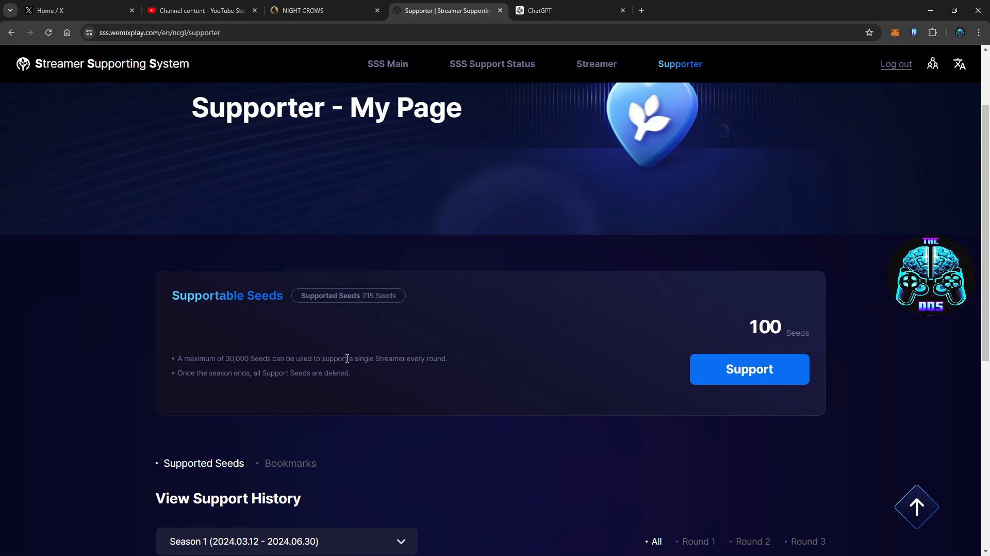
mouse_move(483, 359)
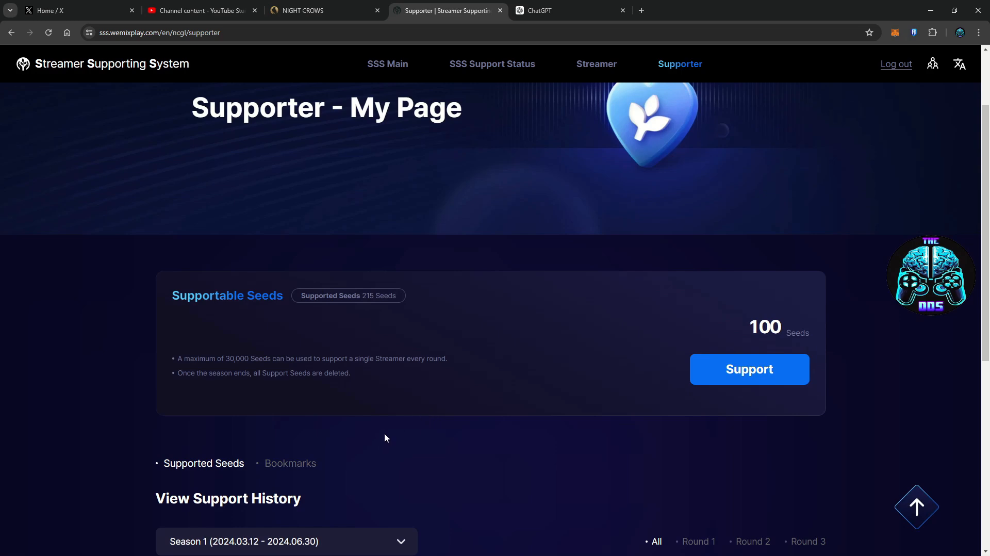
left_click(153, 548)
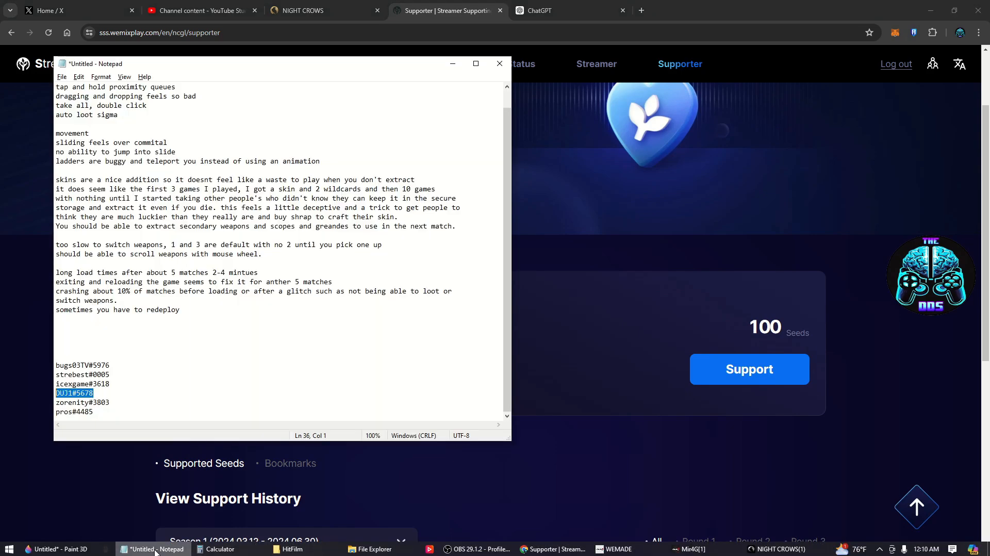
double_click(74, 402)
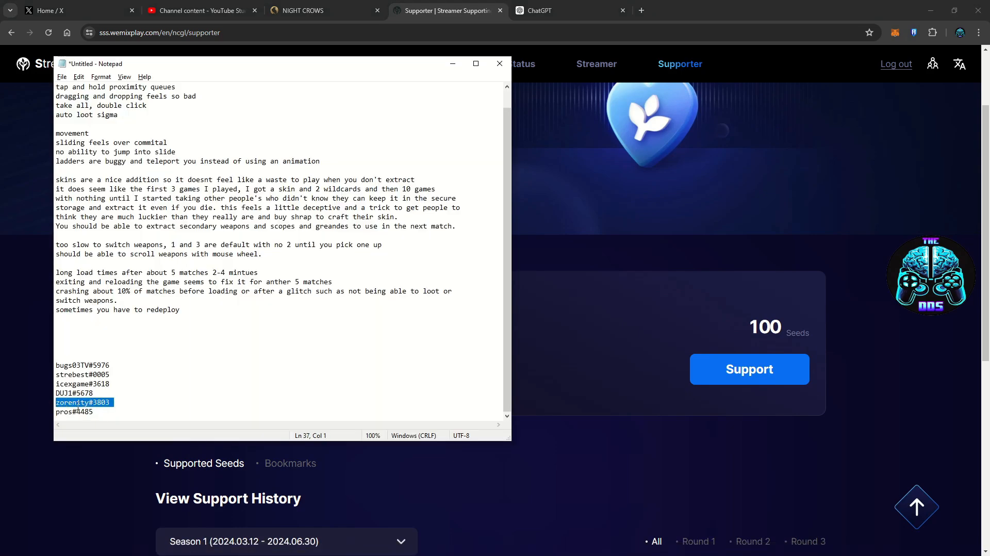
left_click(748, 369)
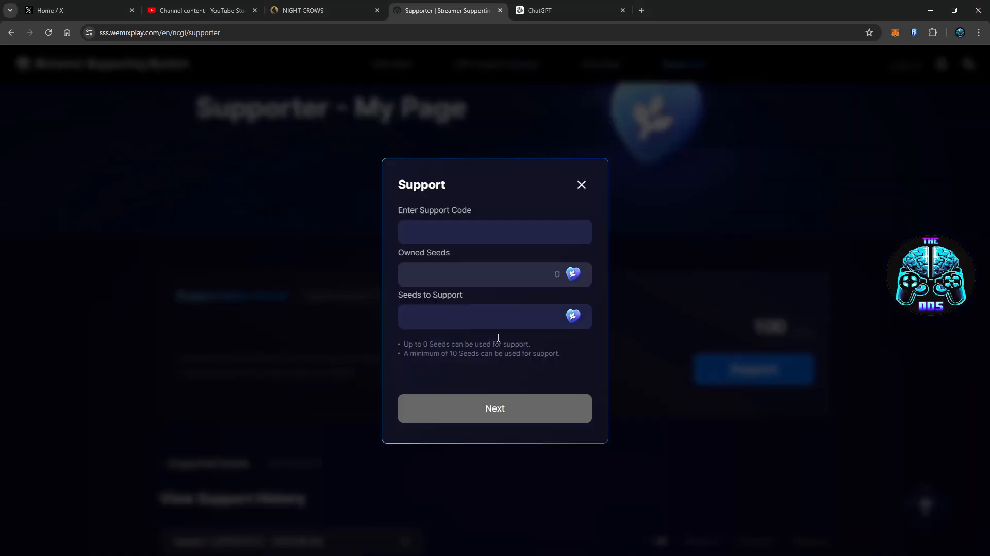
type("zorenity#3803")
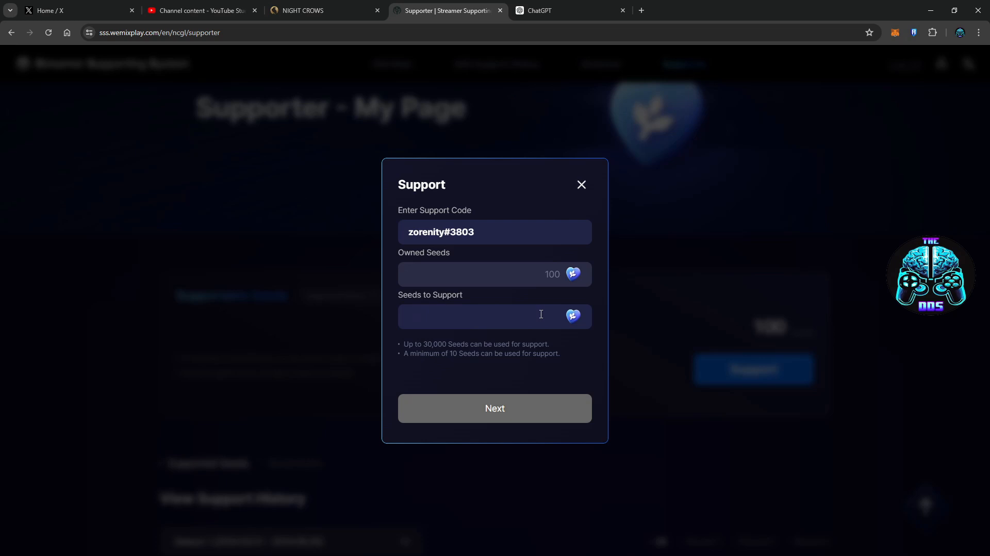
type("50")
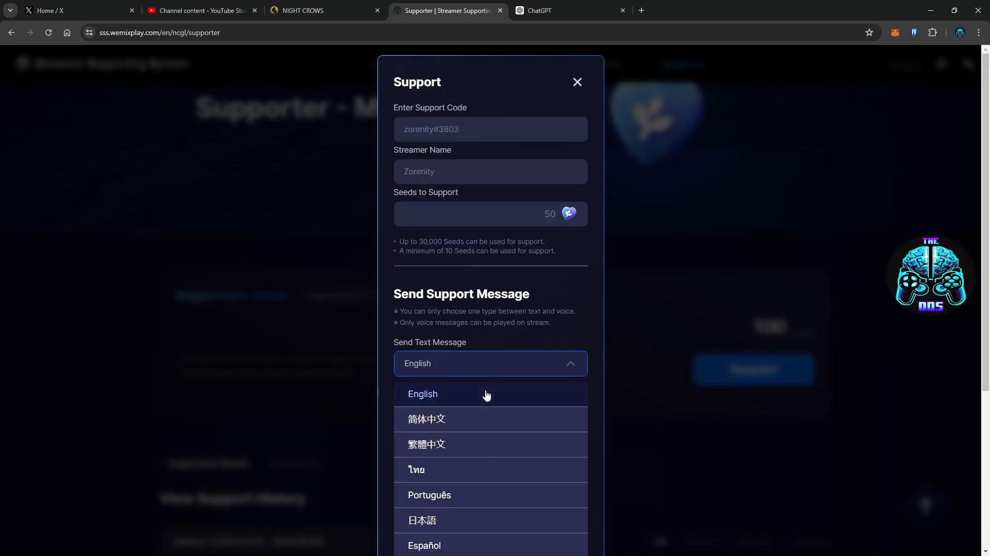
- Choose the English message and send the 50-seed support to Zorenity, leaving 50 seeds
left_click(423, 394)
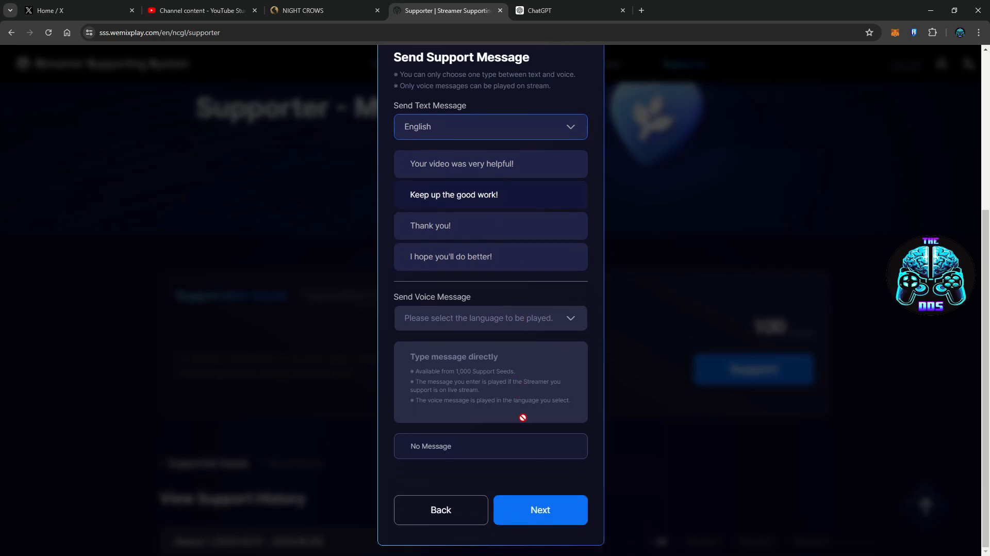
left_click(540, 509)
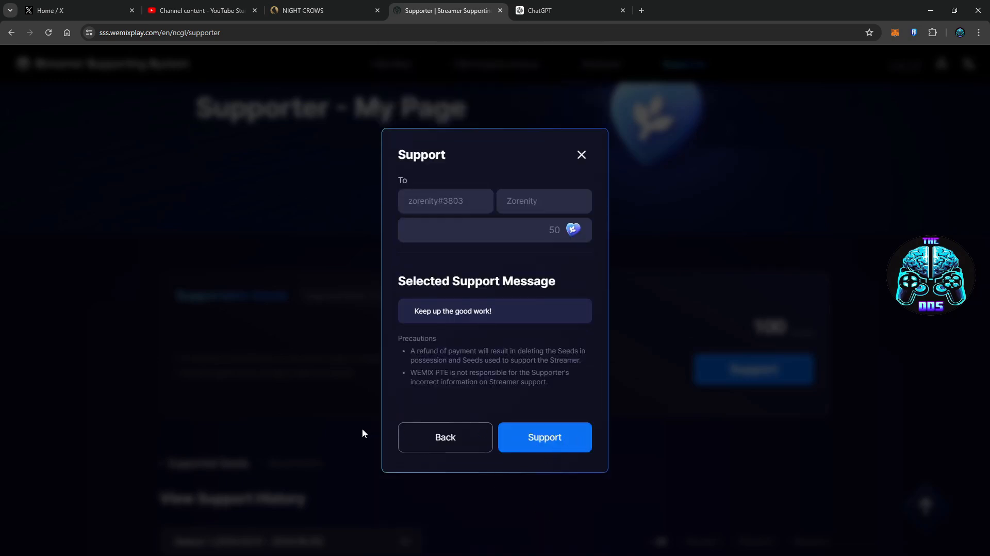
left_click(545, 437)
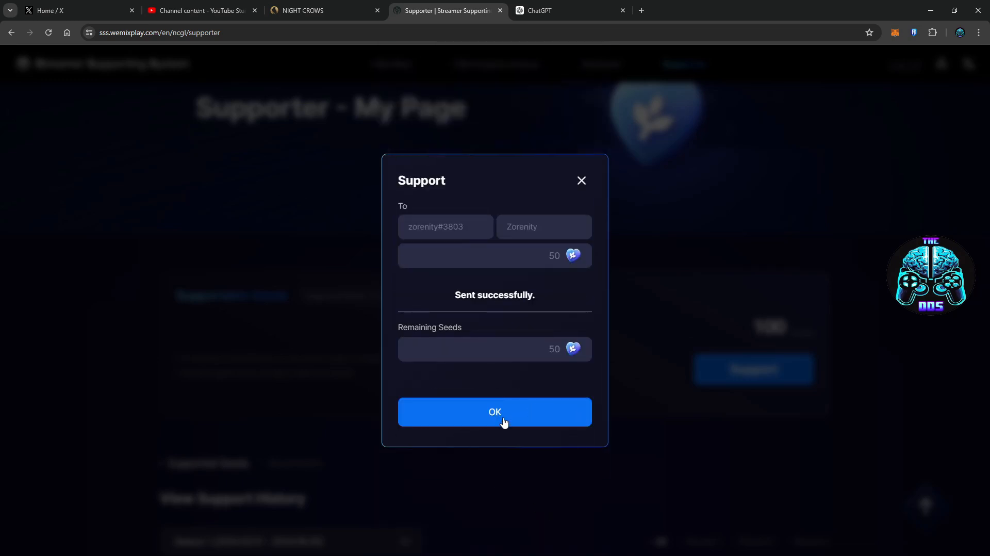
left_click(495, 412)
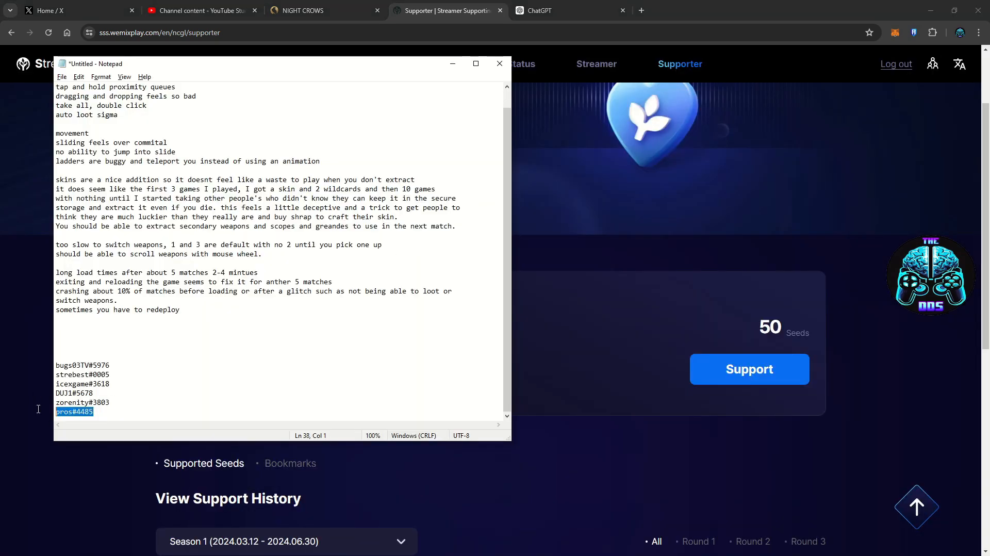
left_click(749, 369)
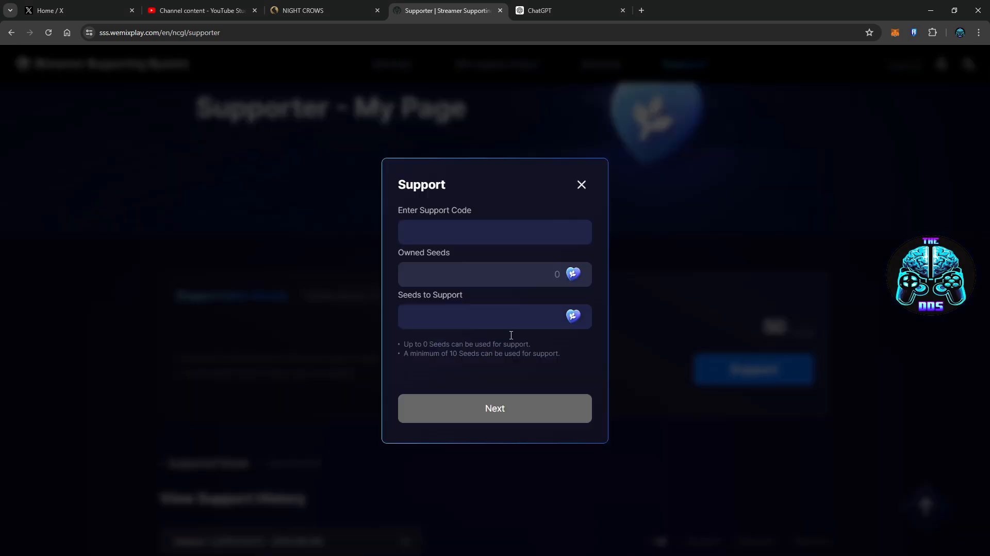
type("pros#4485")
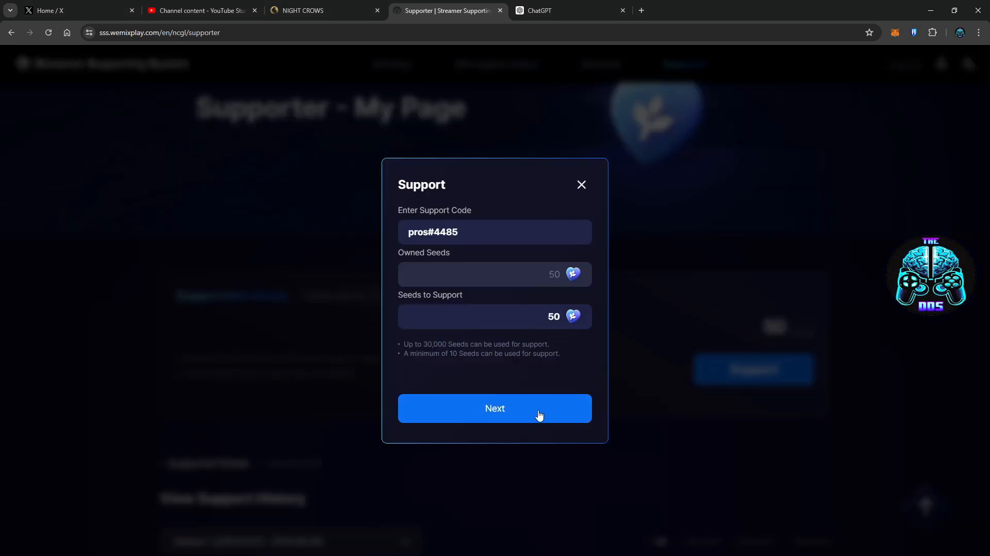
left_click(495, 408)
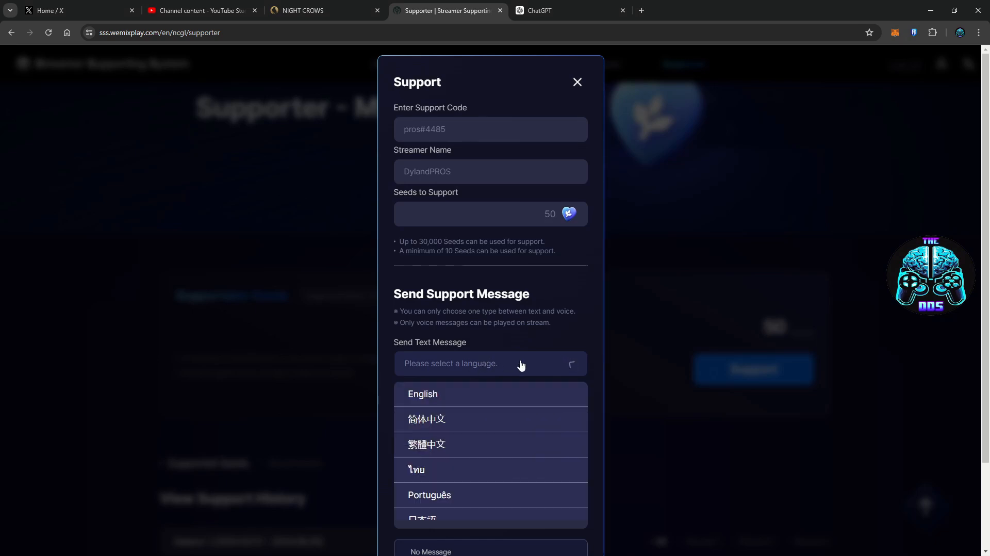
- Choose the English message and send the 50-seed support to DylandPROS, reaching 0 seeds
left_click(423, 394)
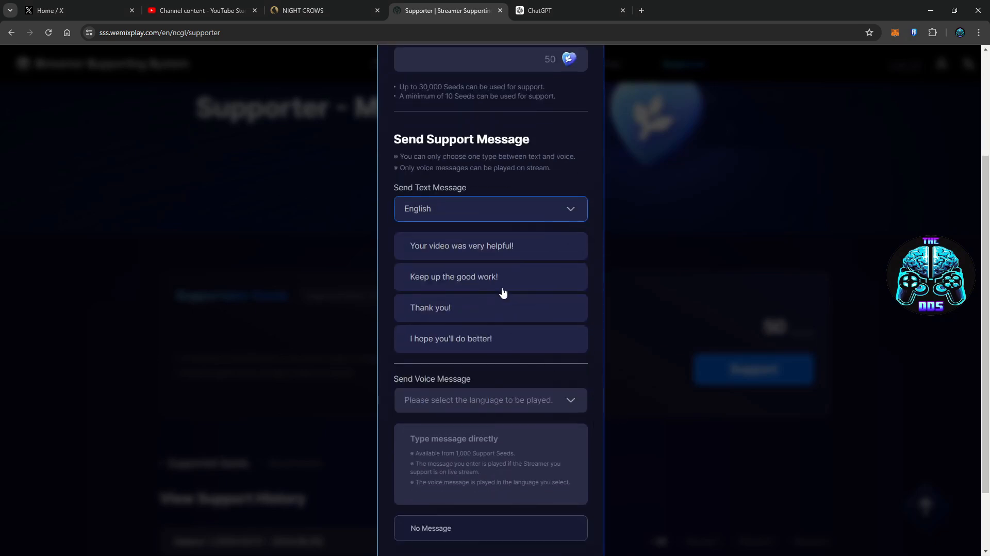
mouse_move(507, 282)
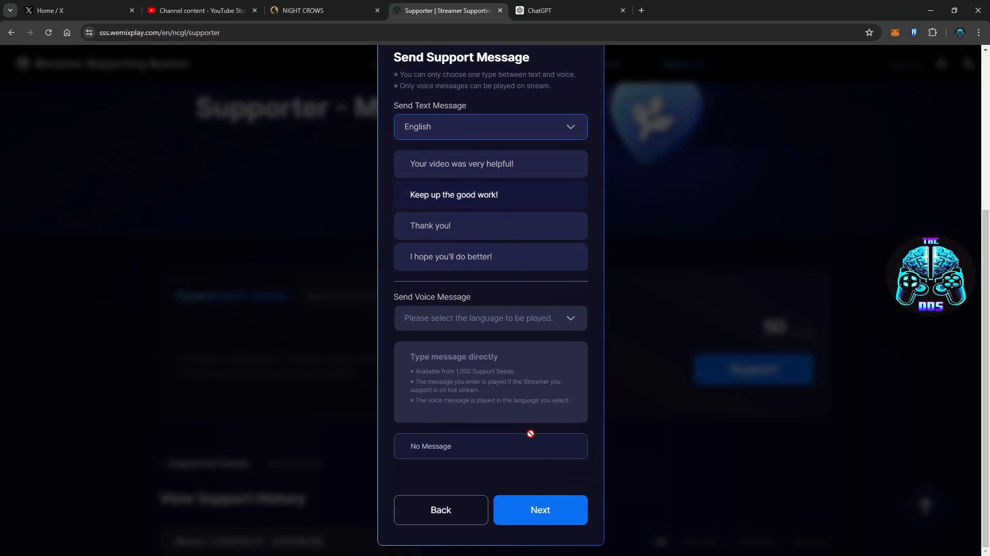
left_click(540, 511)
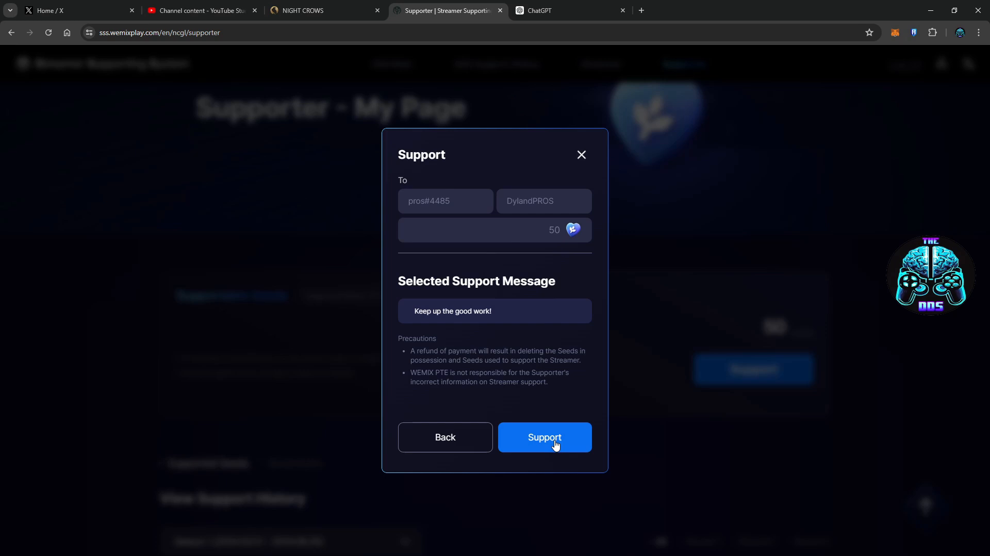
left_click(544, 437)
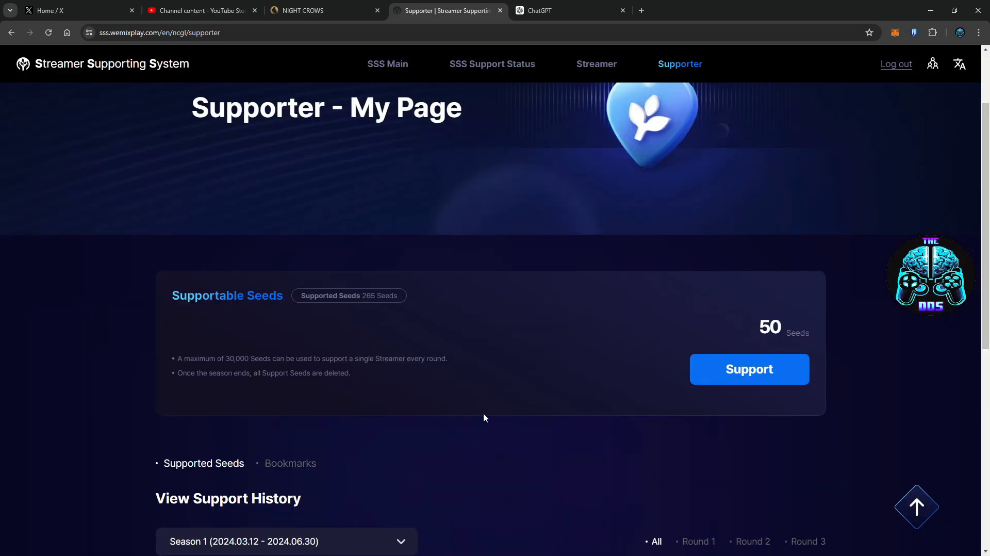
left_click(748, 369)
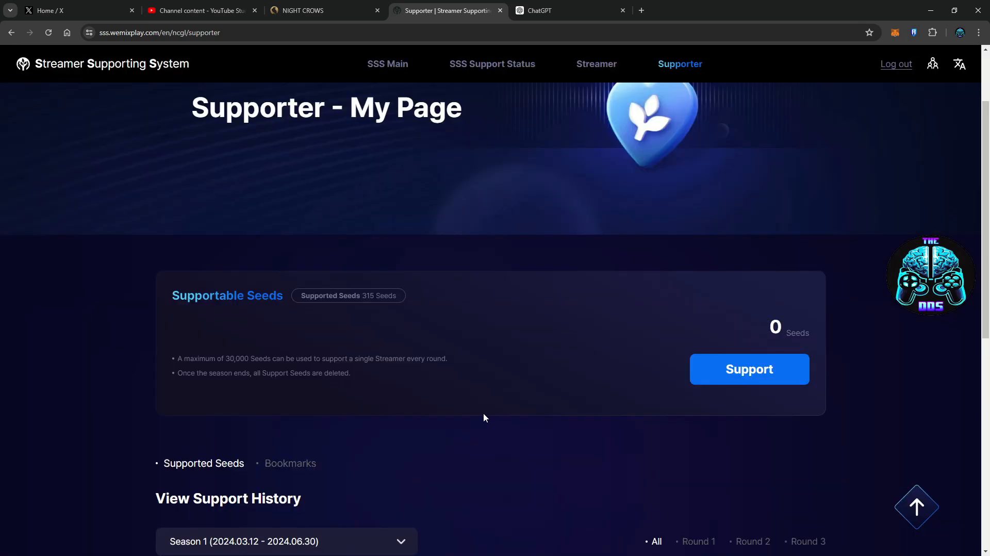
mouse_move(488, 411)
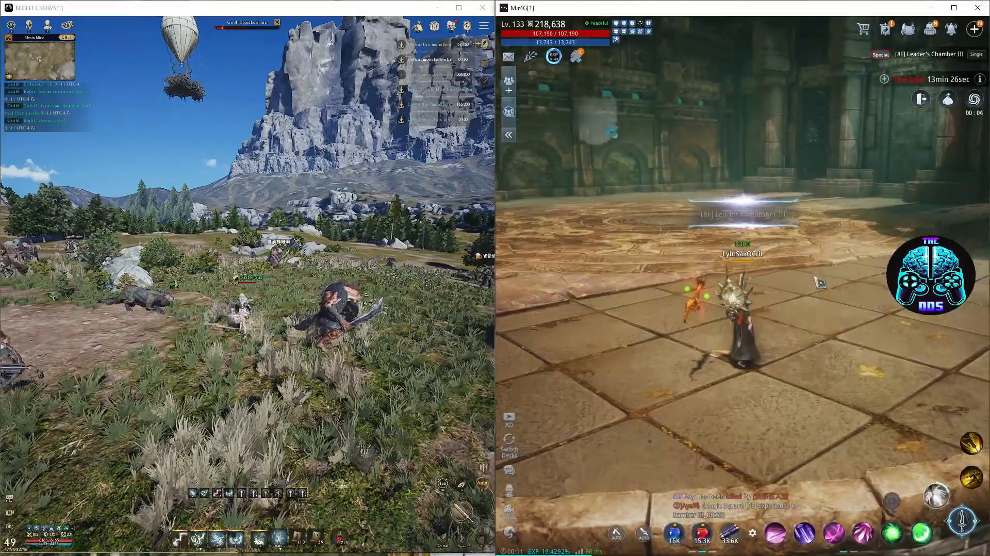
- Switch all MIR4 skill decks to deck number 2
left_click(509, 451)
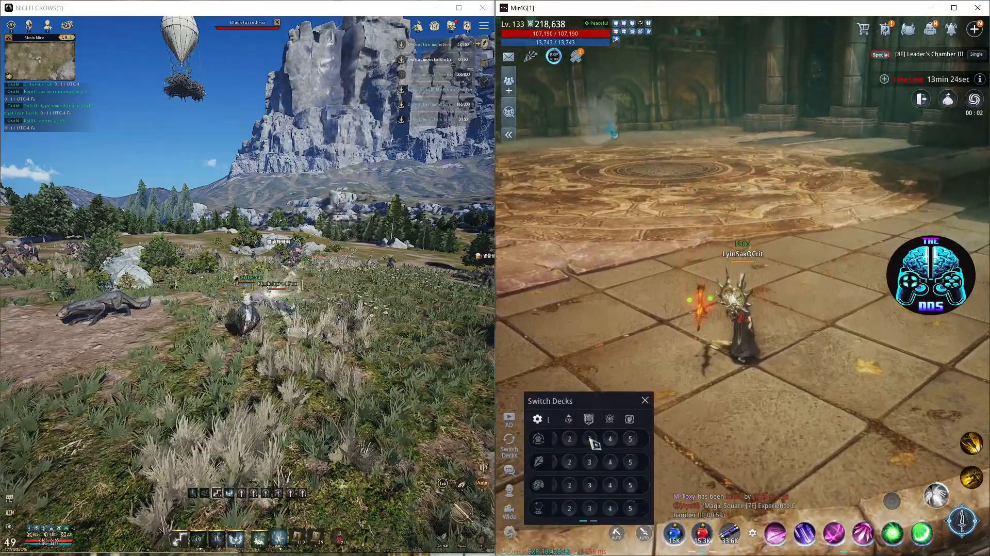
left_click(569, 438)
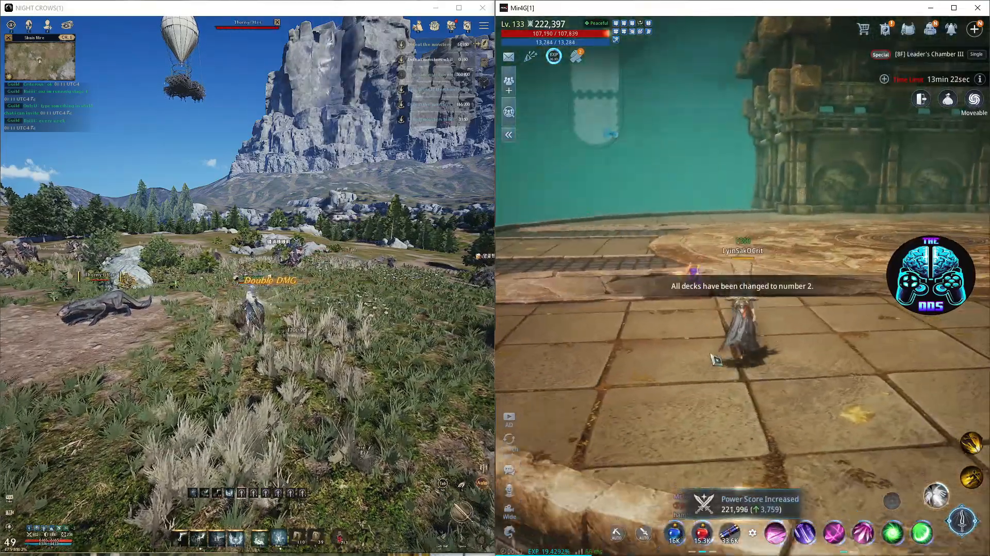